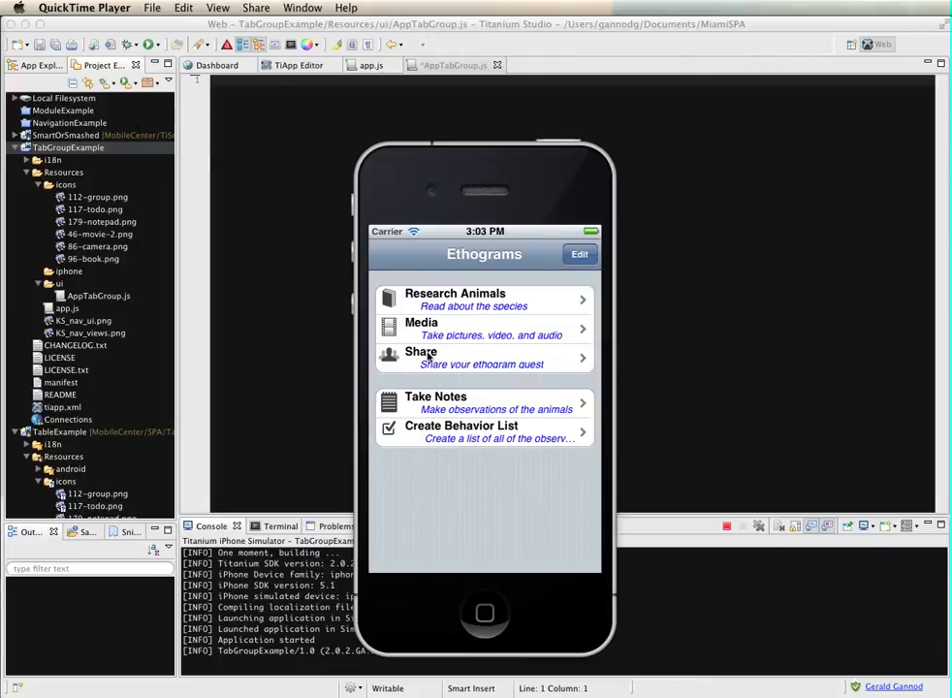
mouse_move(412, 431)
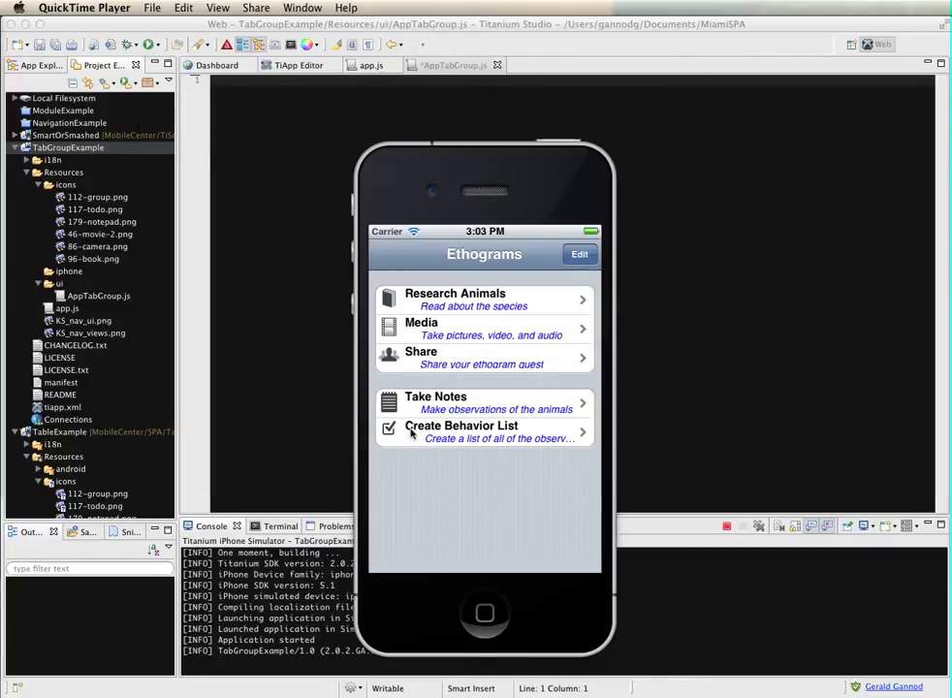
mouse_move(480, 329)
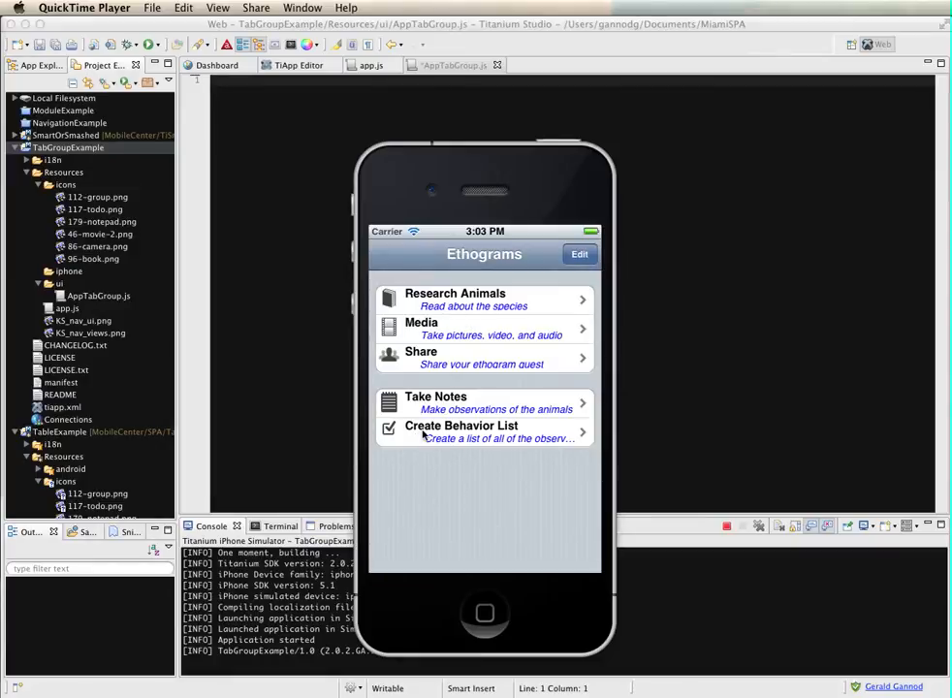
mouse_move(461, 345)
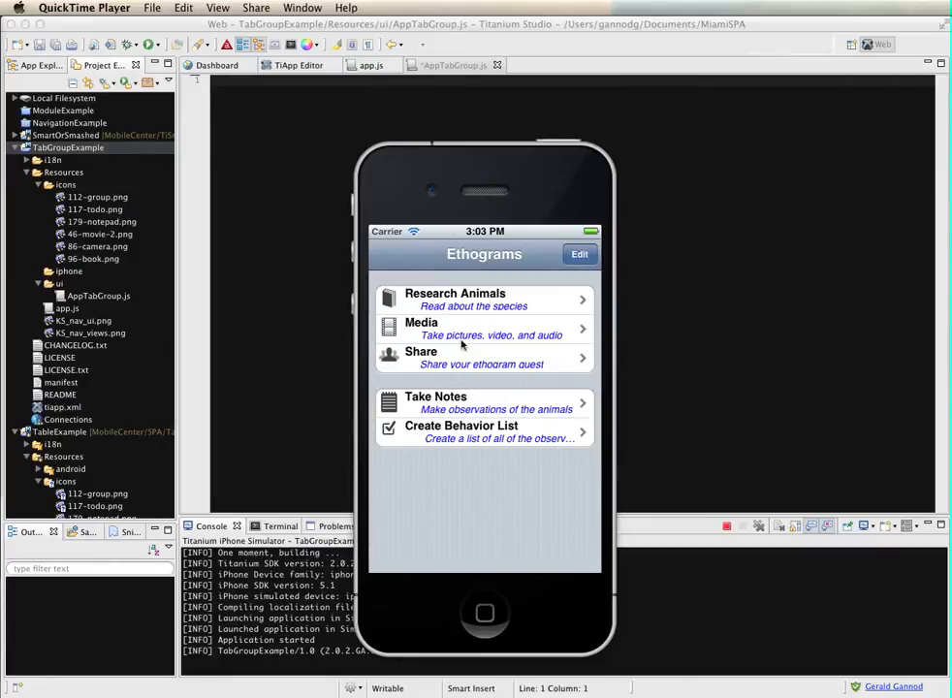
mouse_move(468, 306)
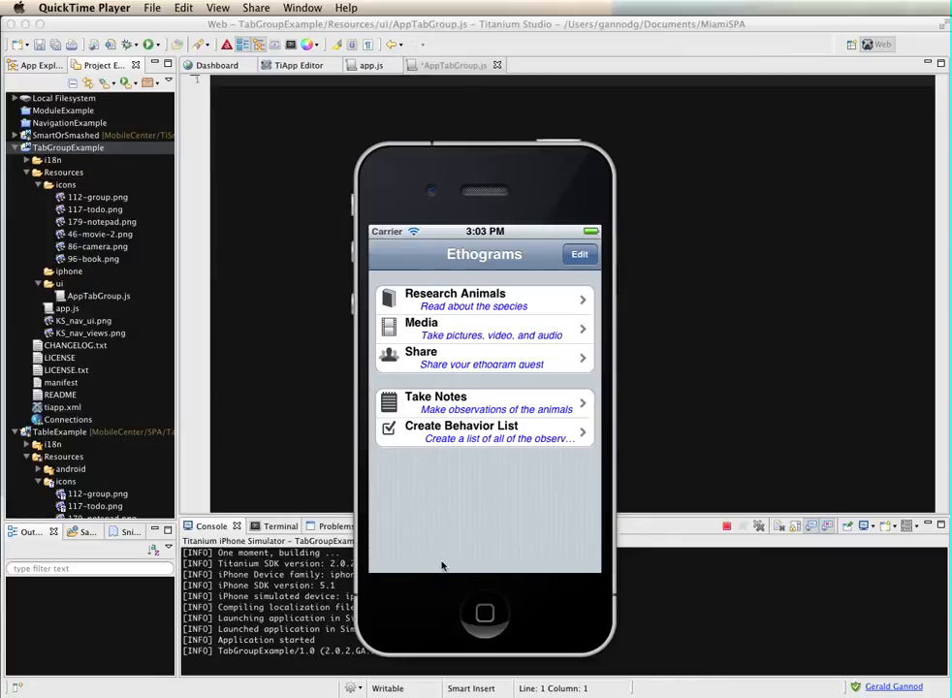
mouse_move(456, 306)
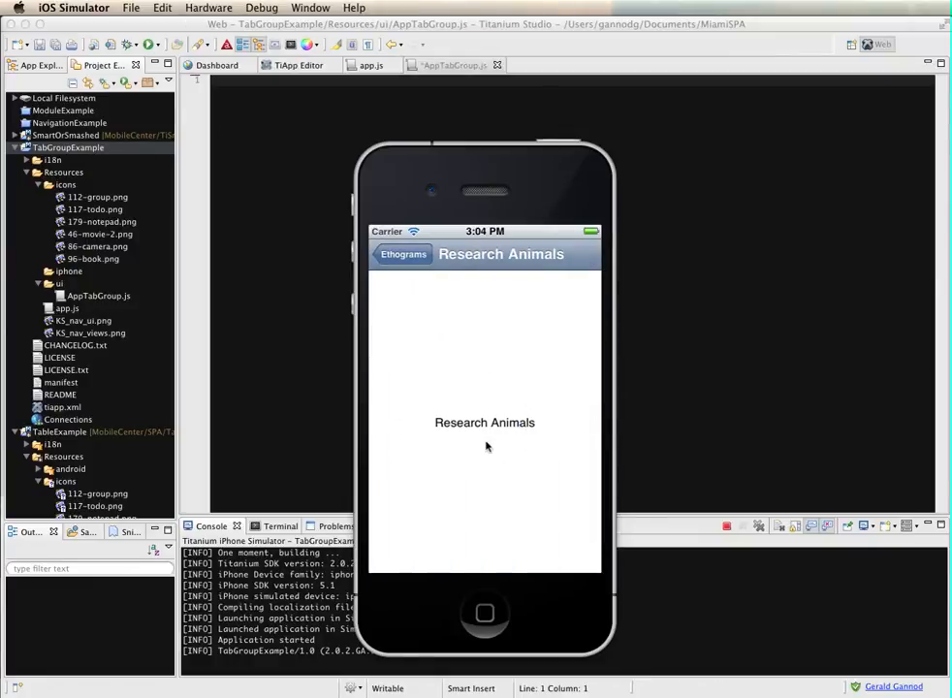
mouse_move(446, 466)
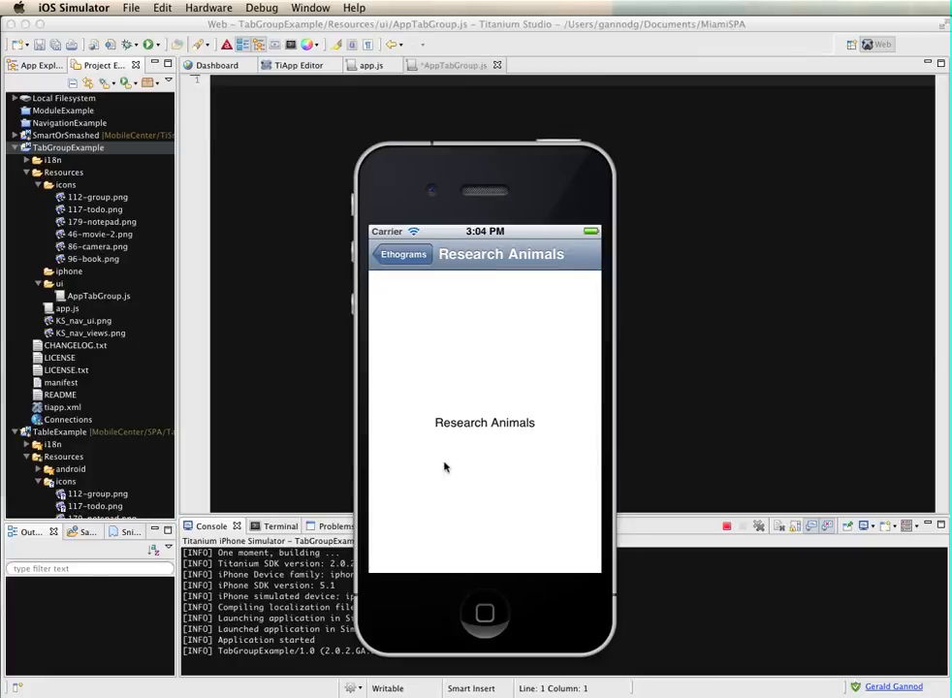
mouse_move(441, 423)
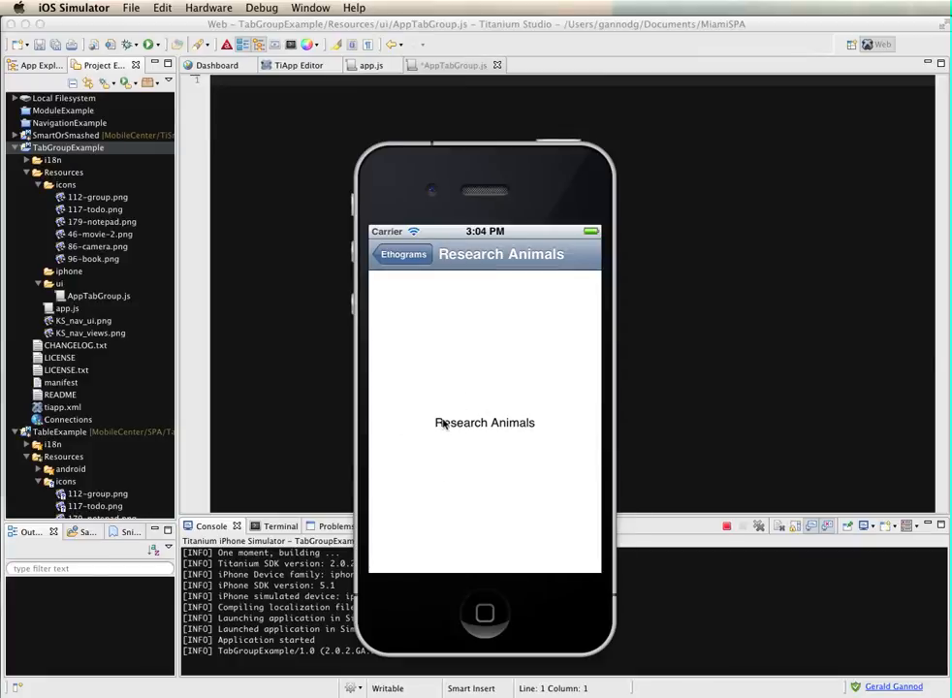
mouse_move(483, 433)
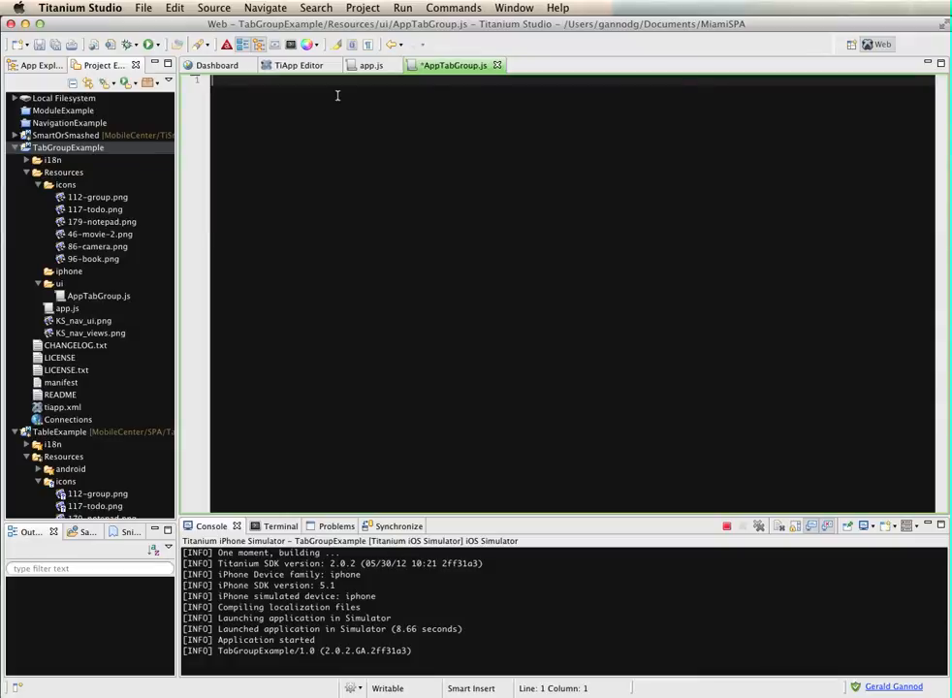
Write var AppTabGroup = function(data){ }; as an empty function skeleton
text(var)
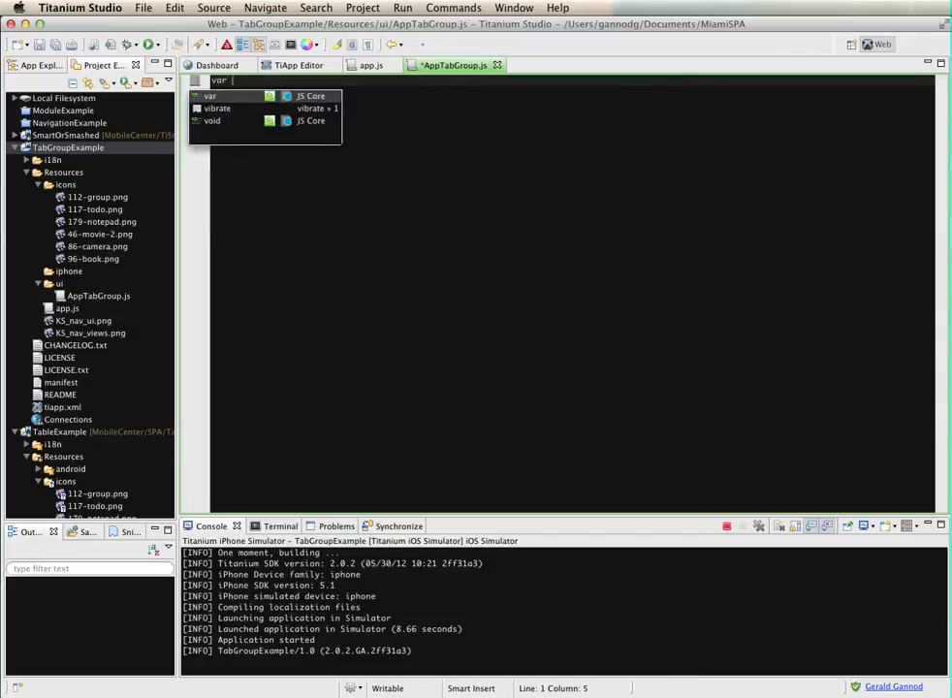
text(App)
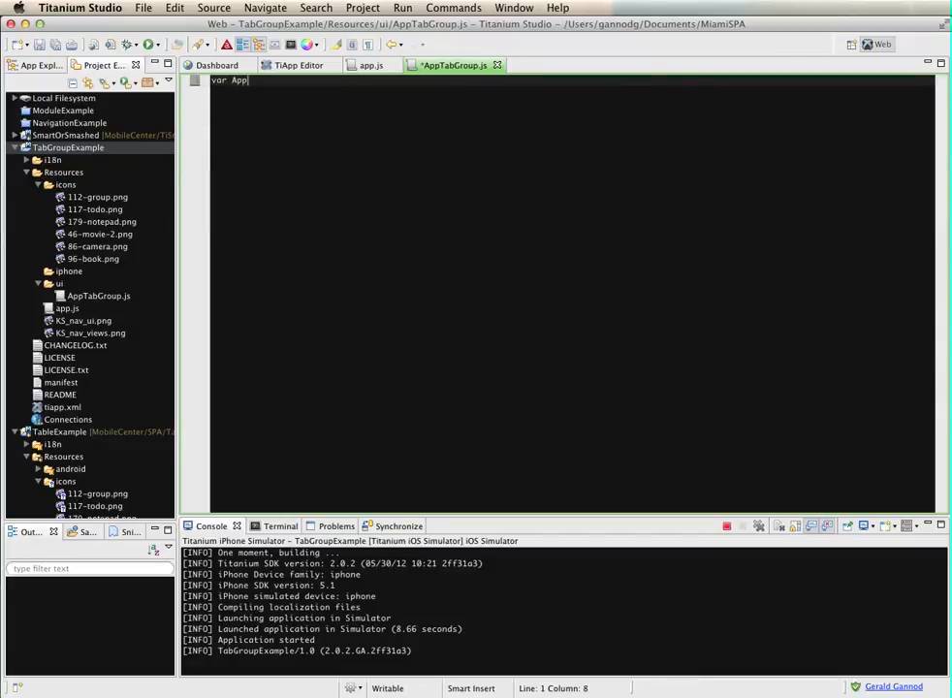
text(TabGroup)
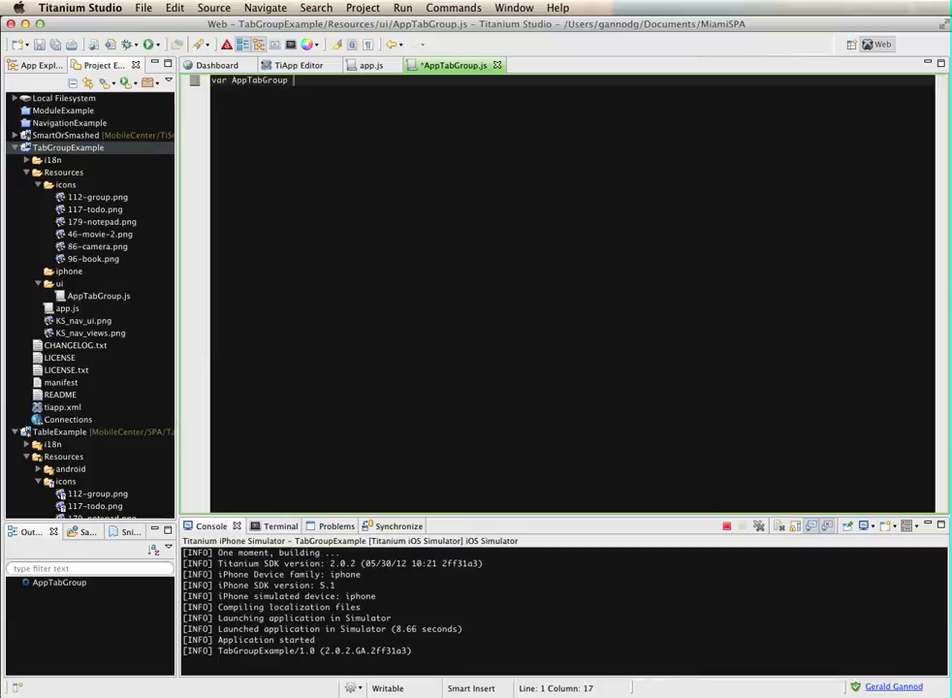
text(= function)
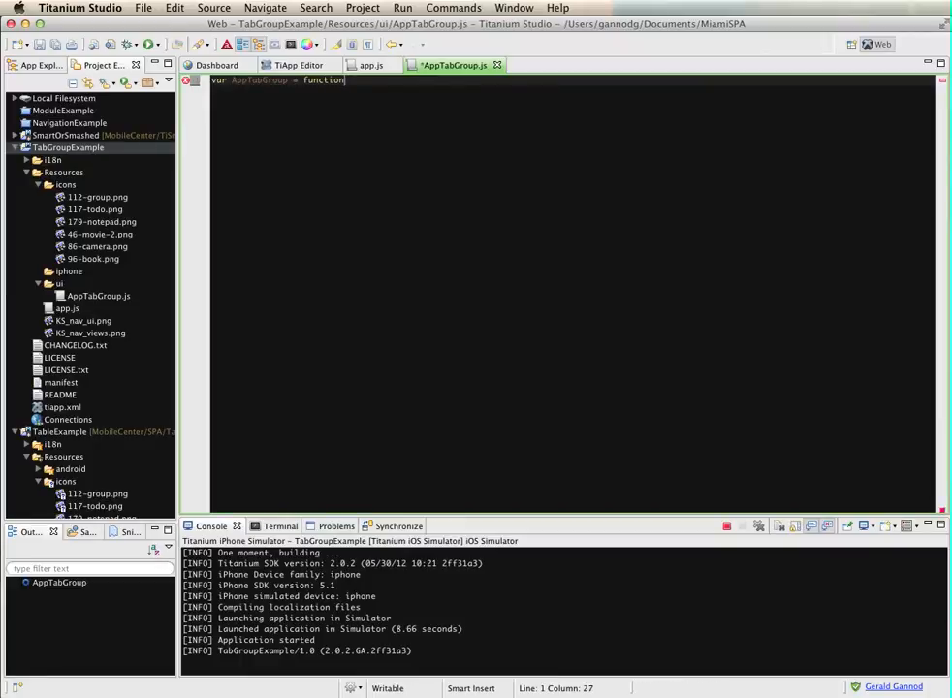
text((data){)
text(};)
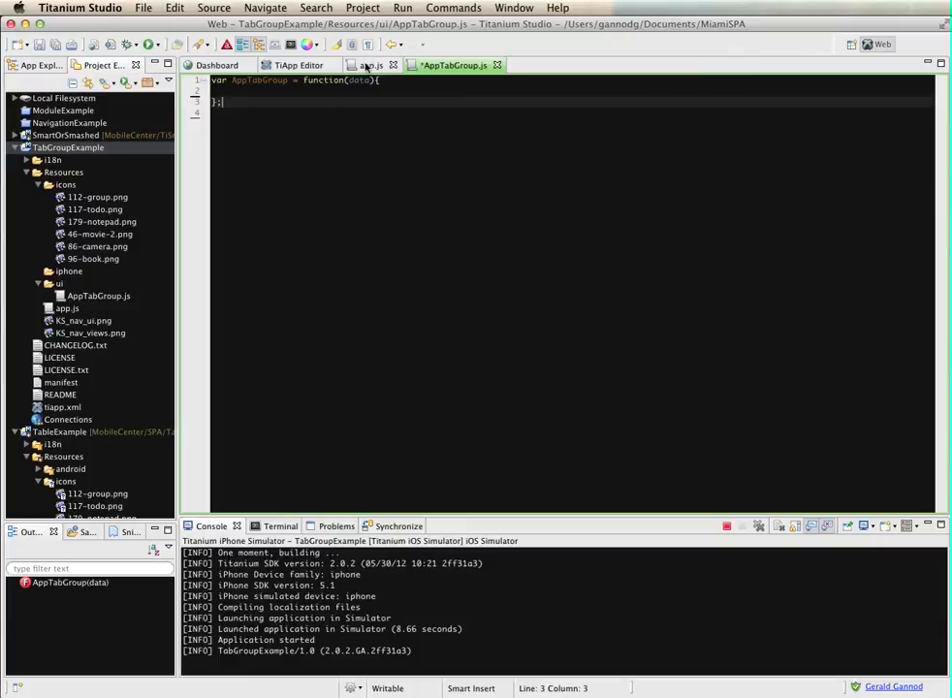
Switch to app.js to review its data array and the require/open code
click(370, 65)
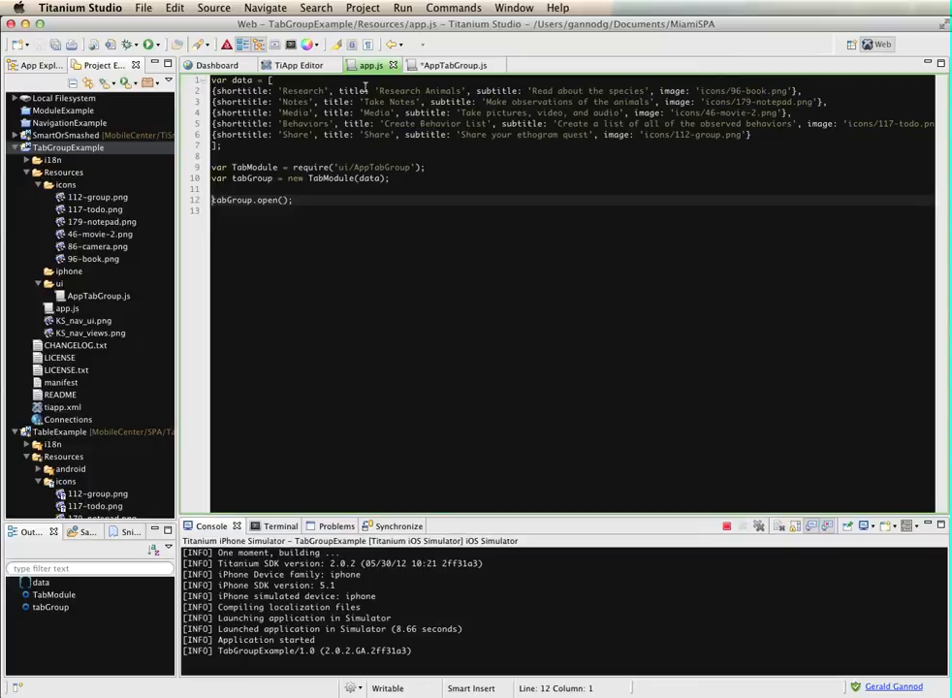
mouse_move(290, 166)
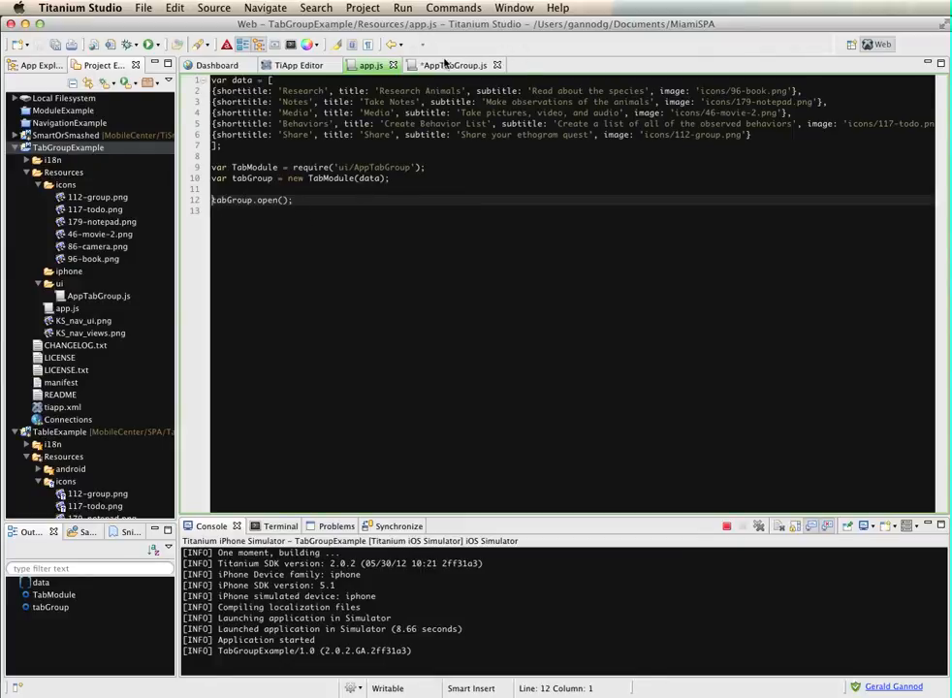
Back in AppTabGroup.js, add module.exports = AppTabGroup; at the end
click(458, 65)
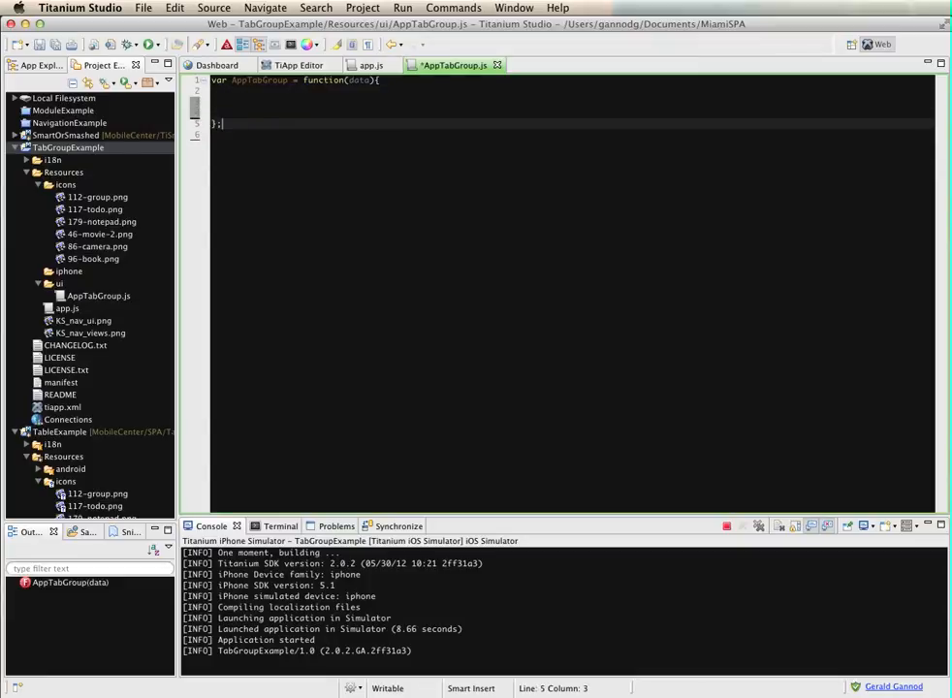
text(\\)
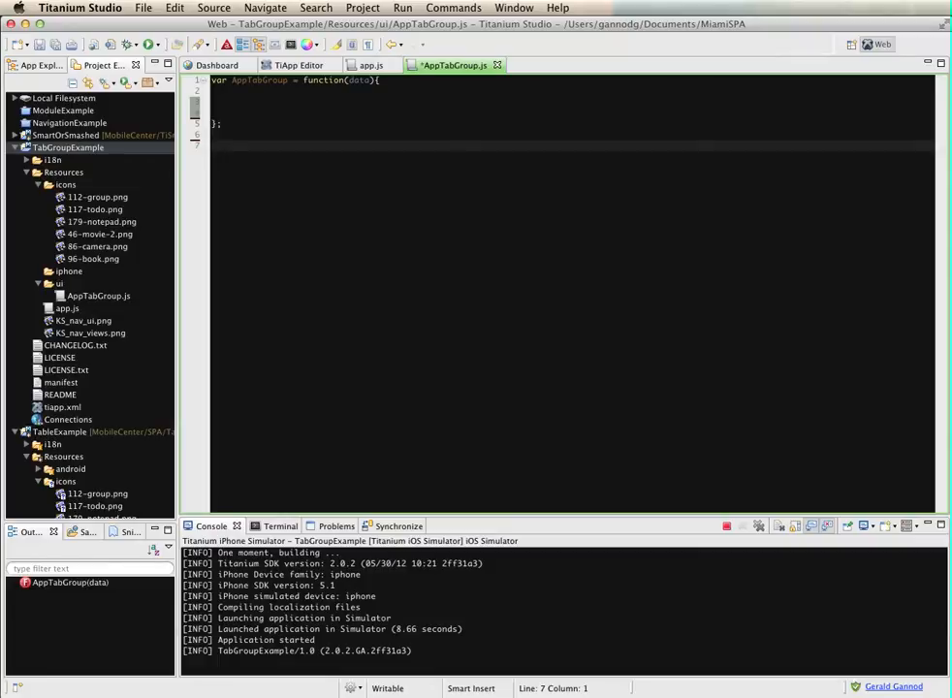
text(module.exports = App)
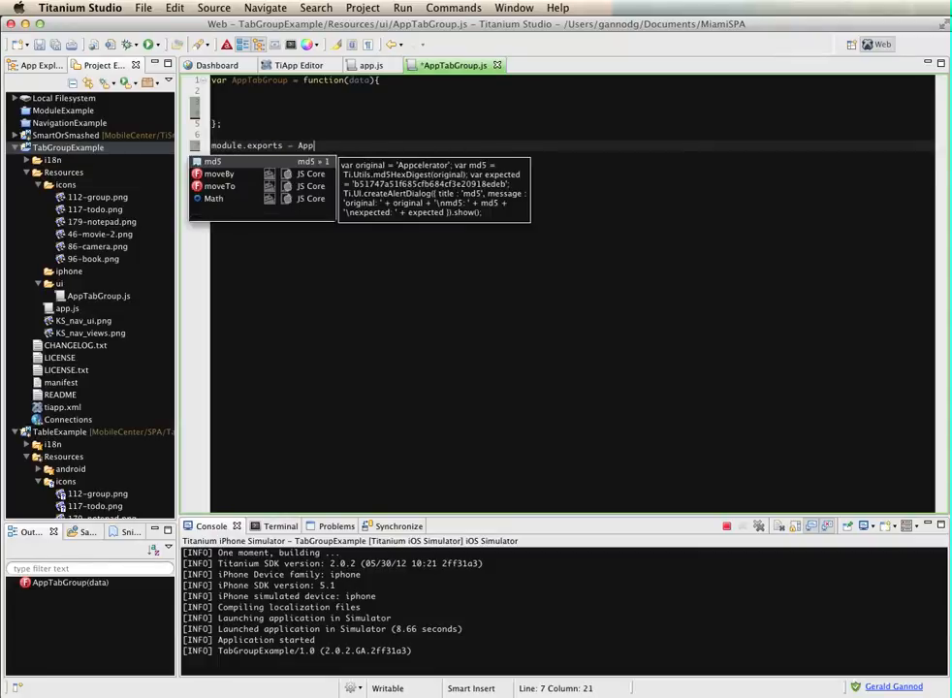
text(TabGroup;)
click(571, 101)
text(var)
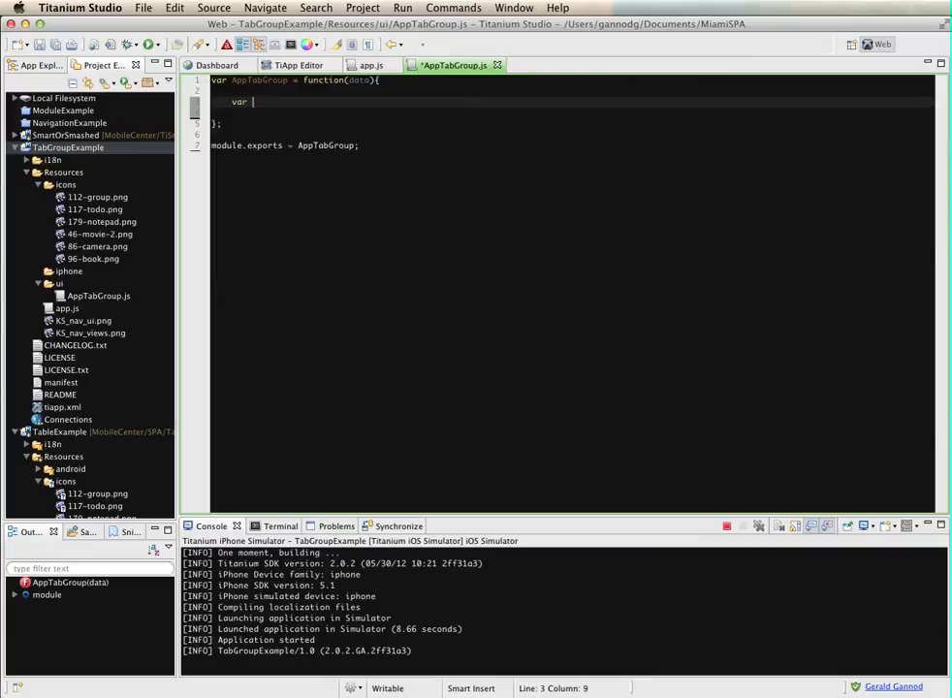
Inside the function add var self = Ti.UI.createTabGroup(); and return self;
text(self =)
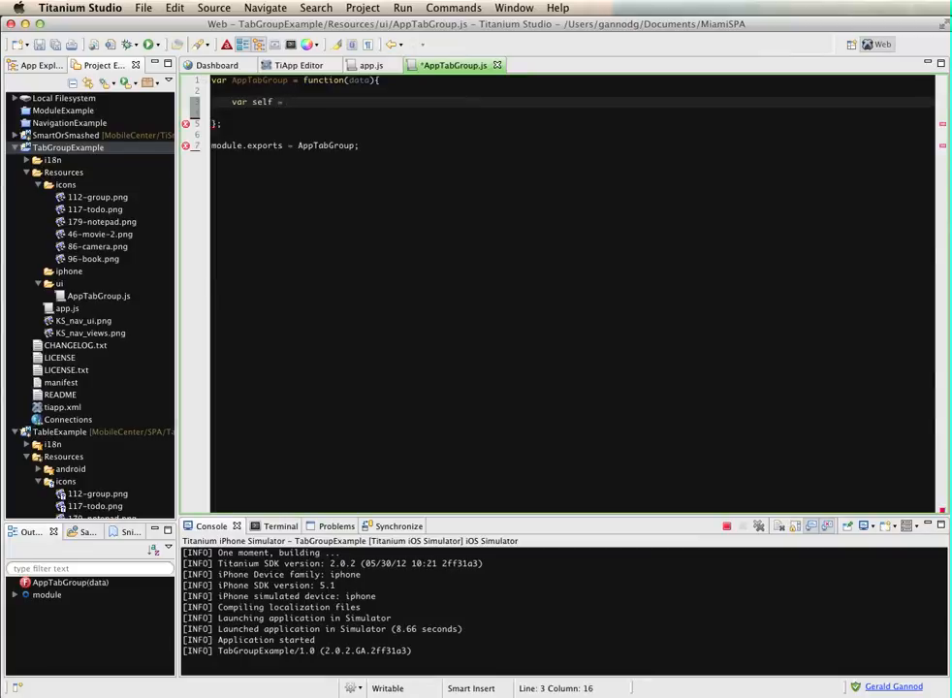
text(Ti)
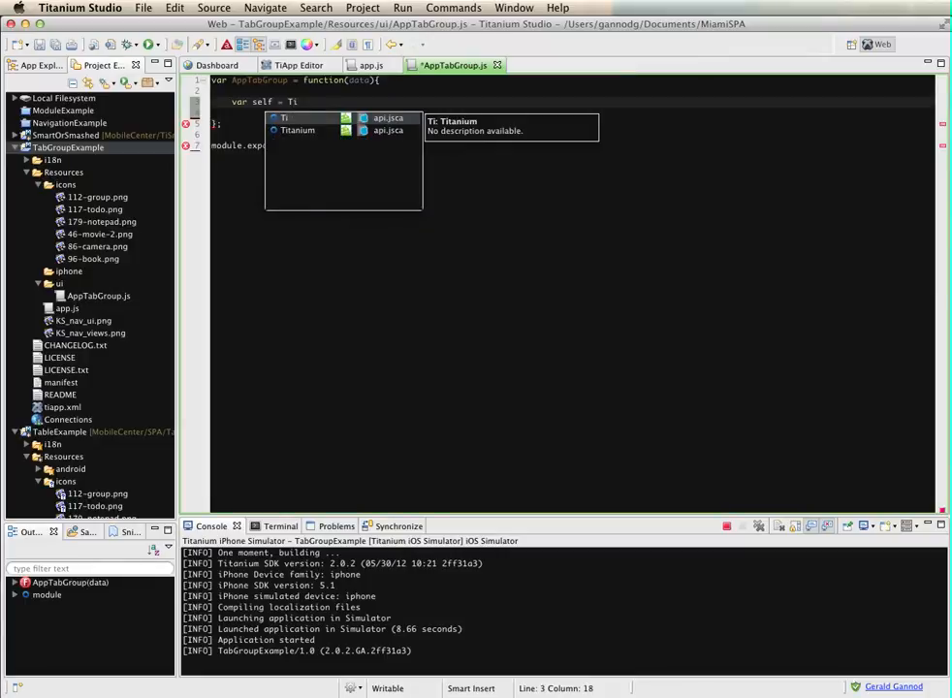
text(.API.UI)
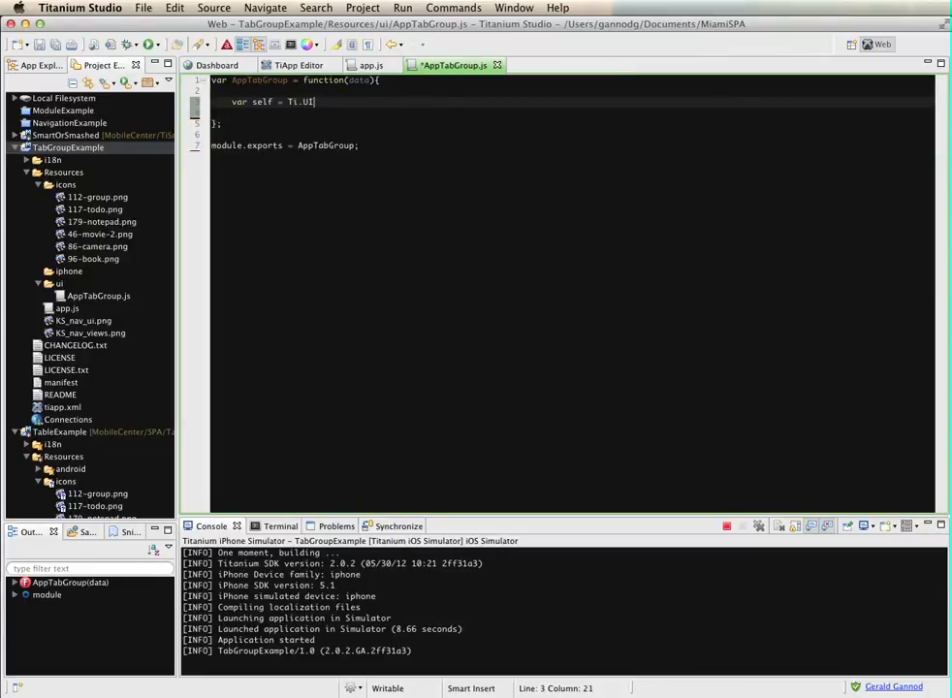
text(createTabGroup();)
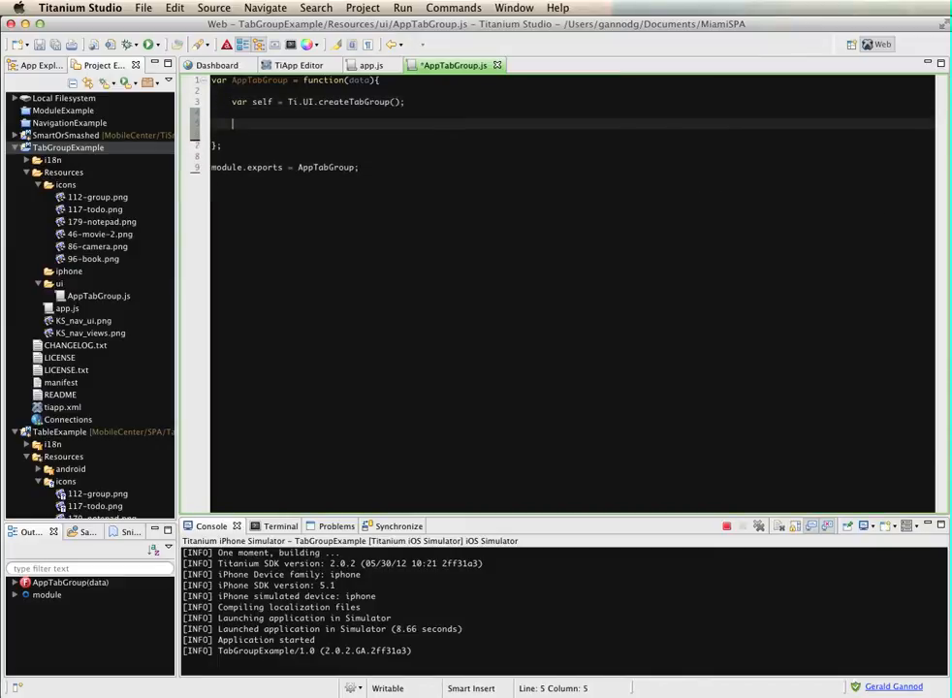
text(return self;)
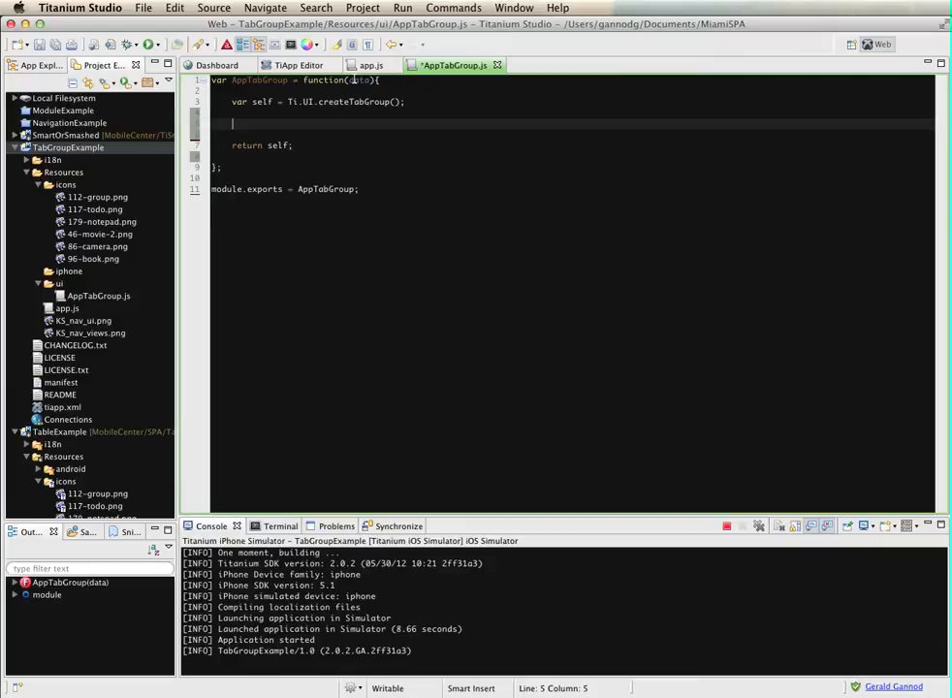
Create win0 with Ti.UI.createWindow and backgroundColor '#fff'
text(var win1)
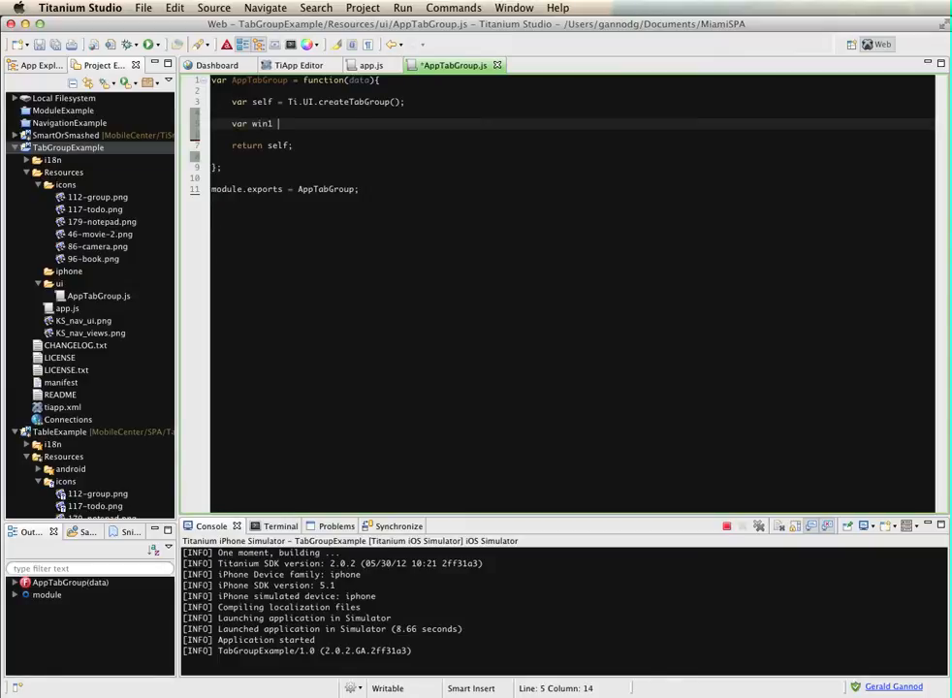
text(=)
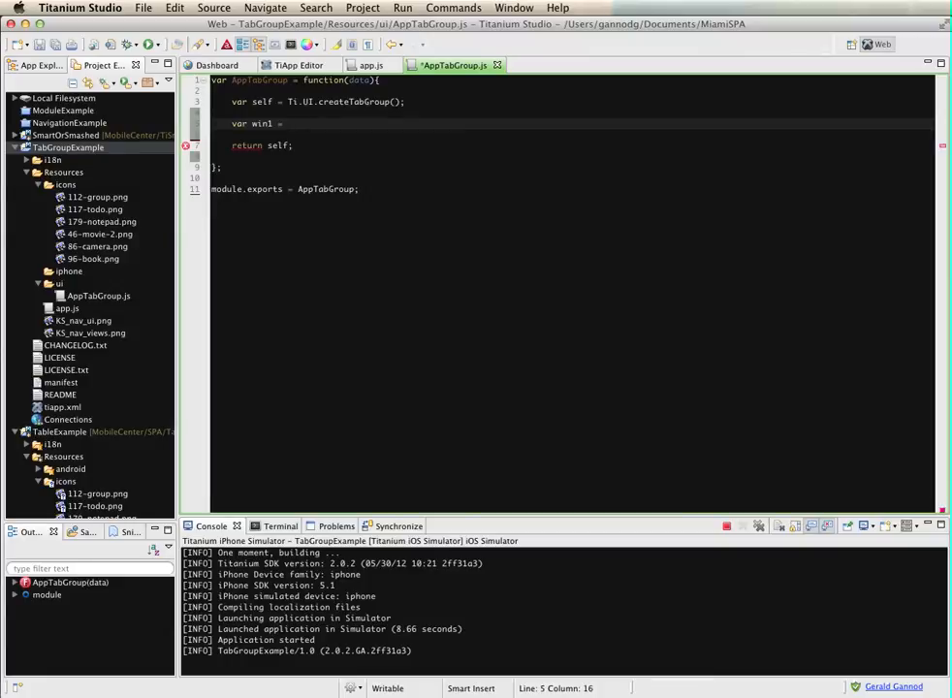
text(Ti.UI.)
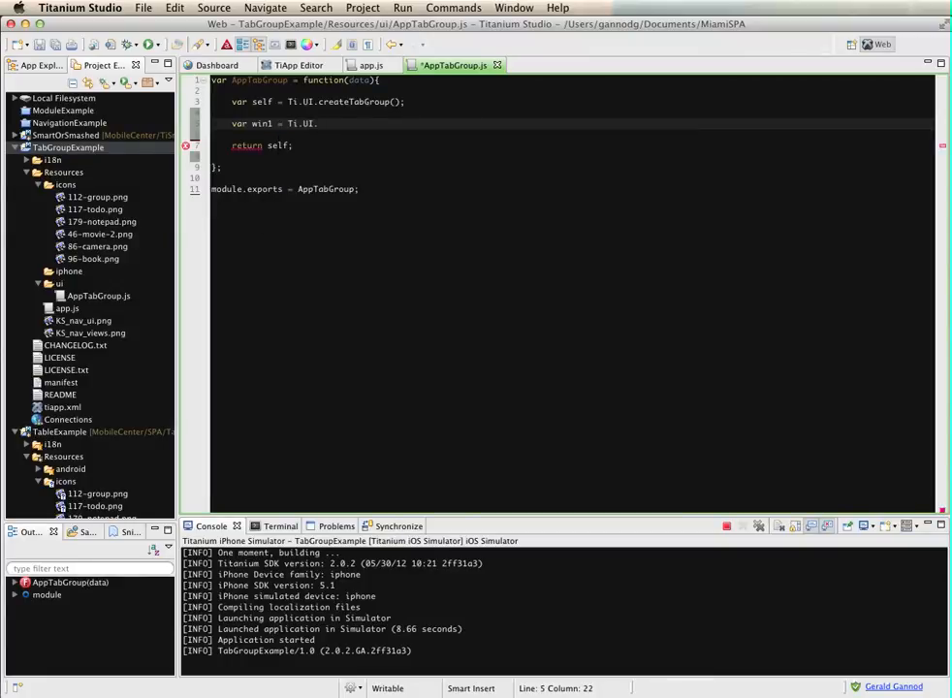
text(createWindow({)
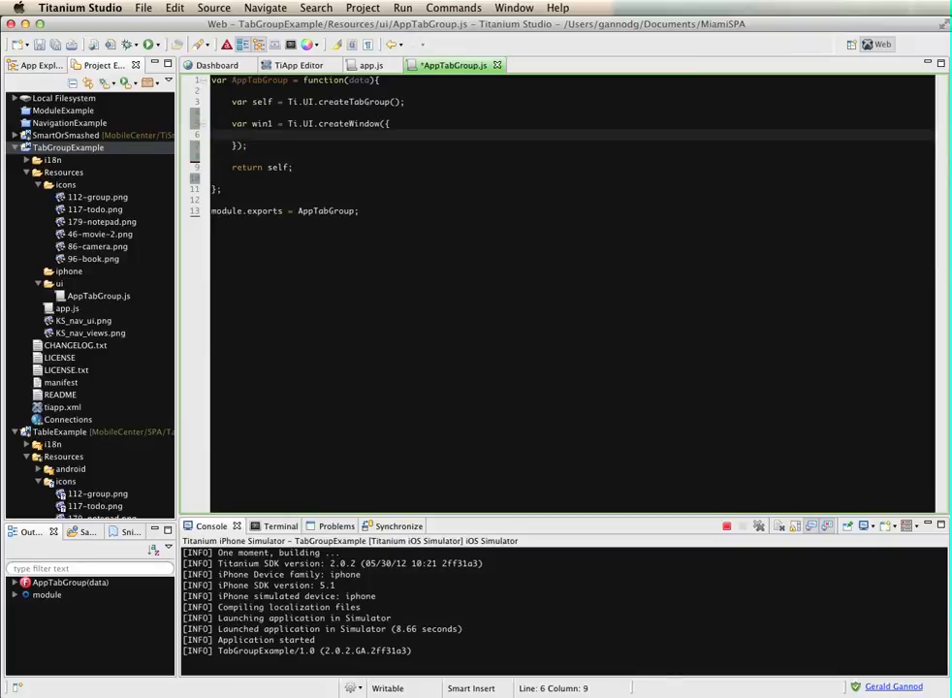
text(background)
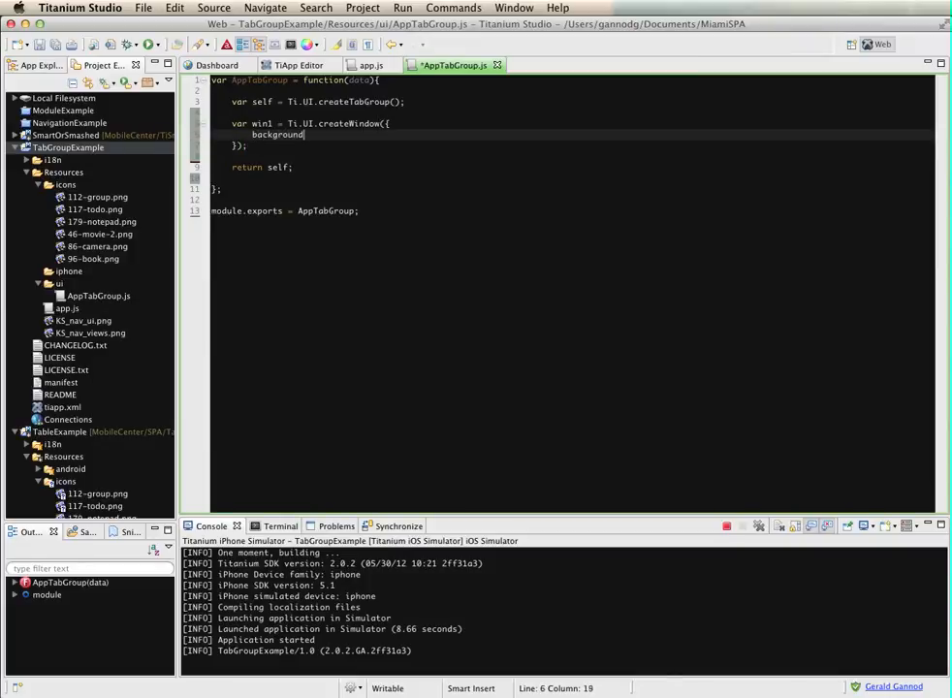
text(Color : "#fff",)
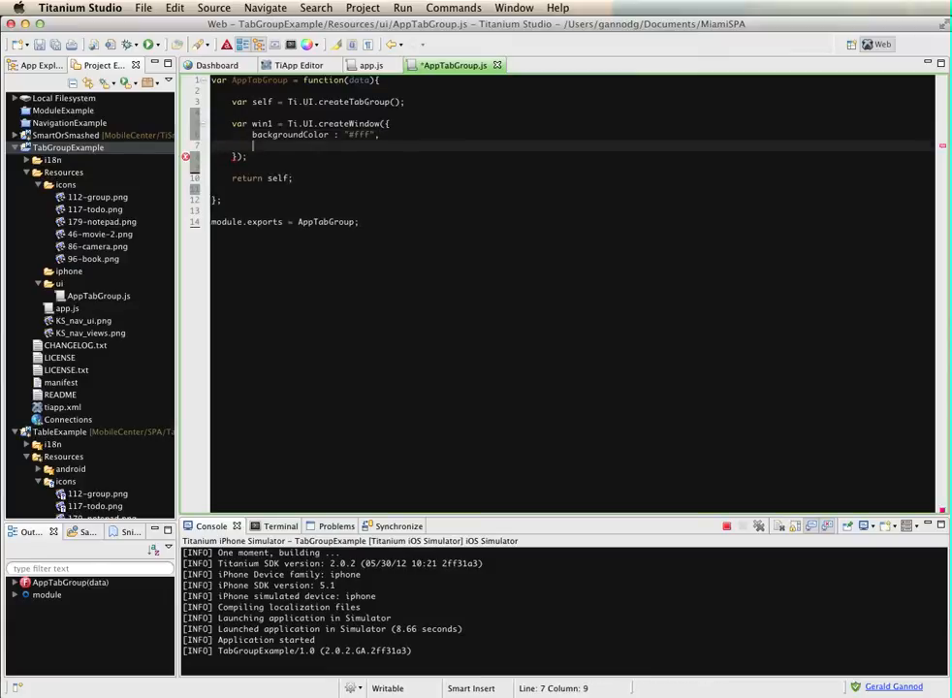
Give the window title data[0].shorttitle, then duplicate as win1 using data[1]
text(title:)
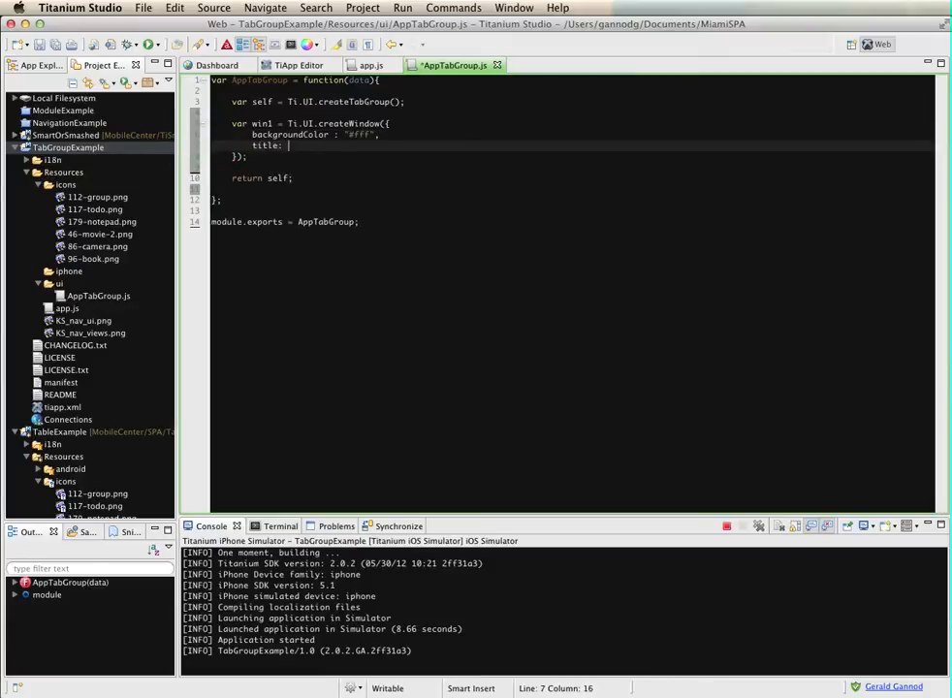
text(d)
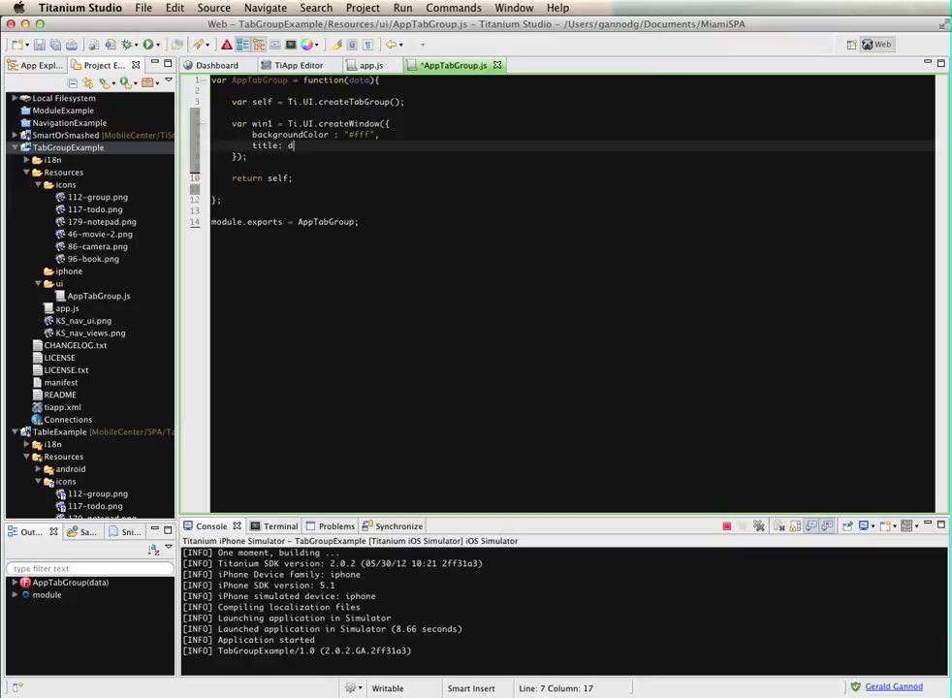
text(ata[0])
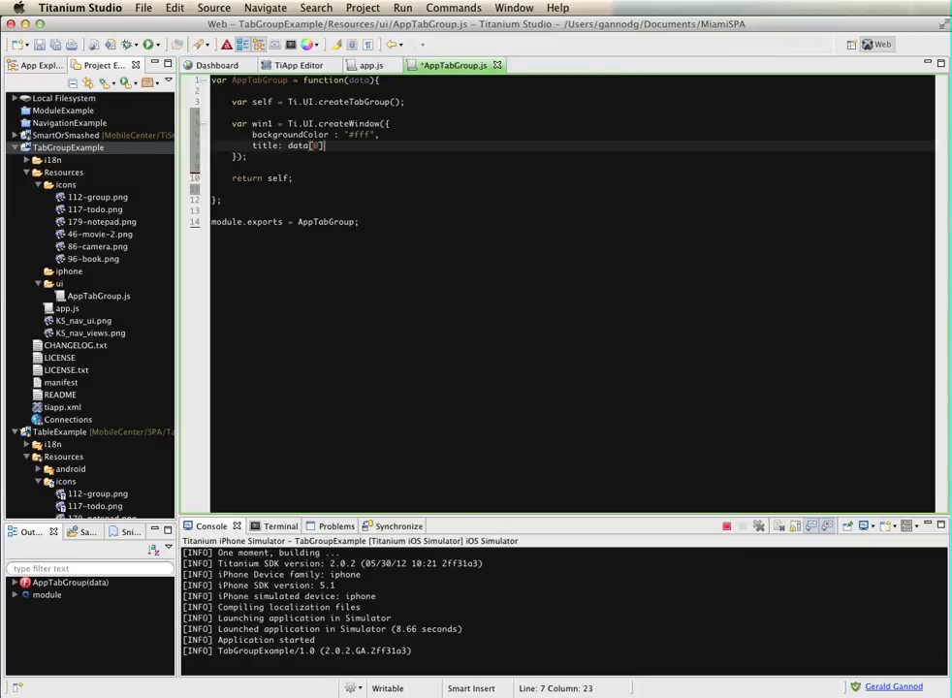
text(.shorttitle)
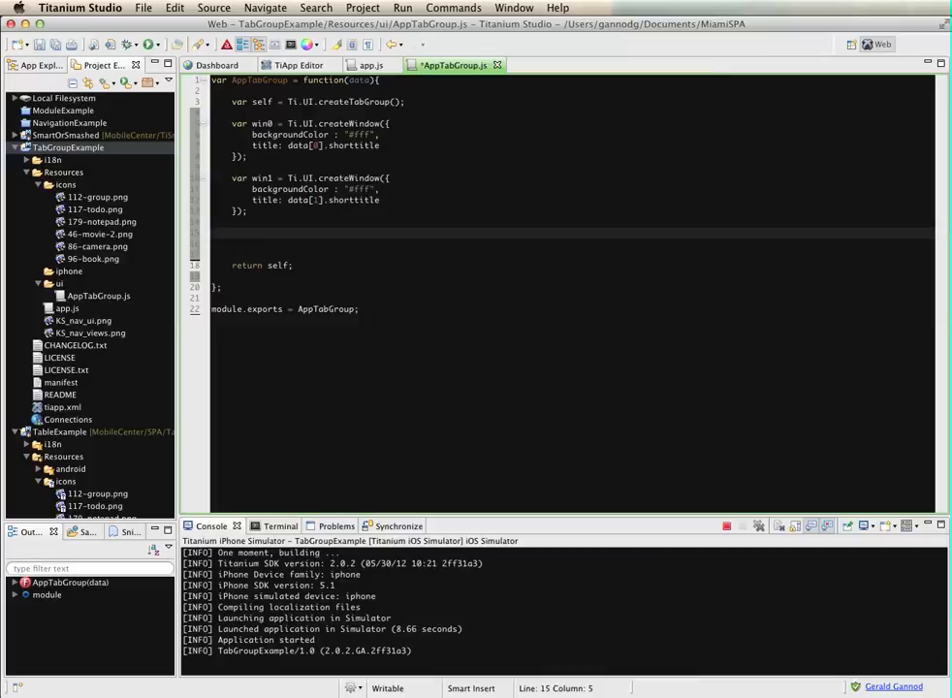
Start var tab0 = Ti.UI.createTab with title data[0].shorttitle and an icon key
text(var tab0 =)
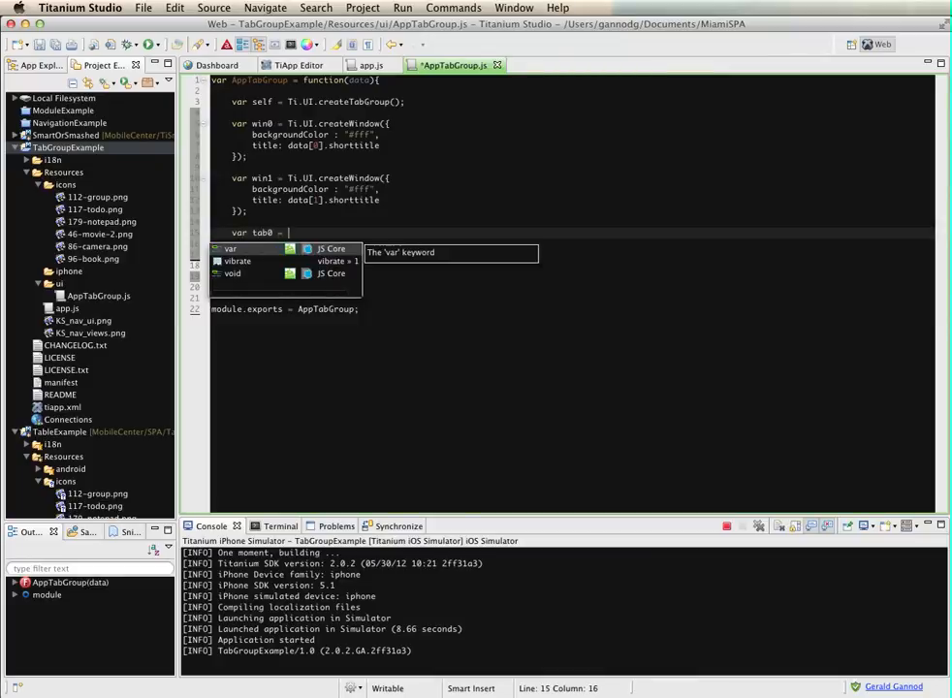
text(Ti)
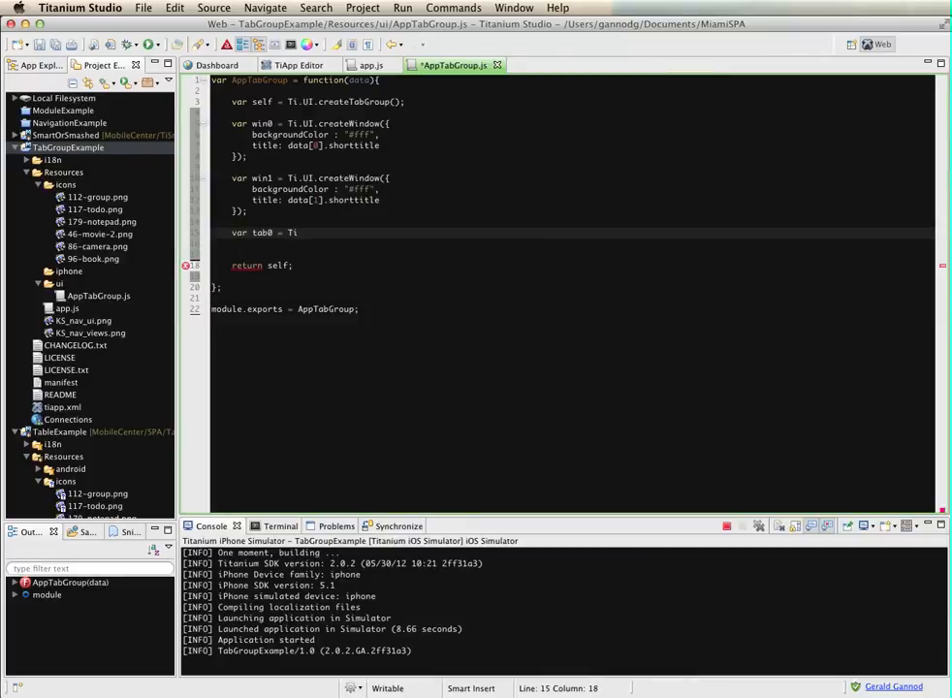
text(.UI)
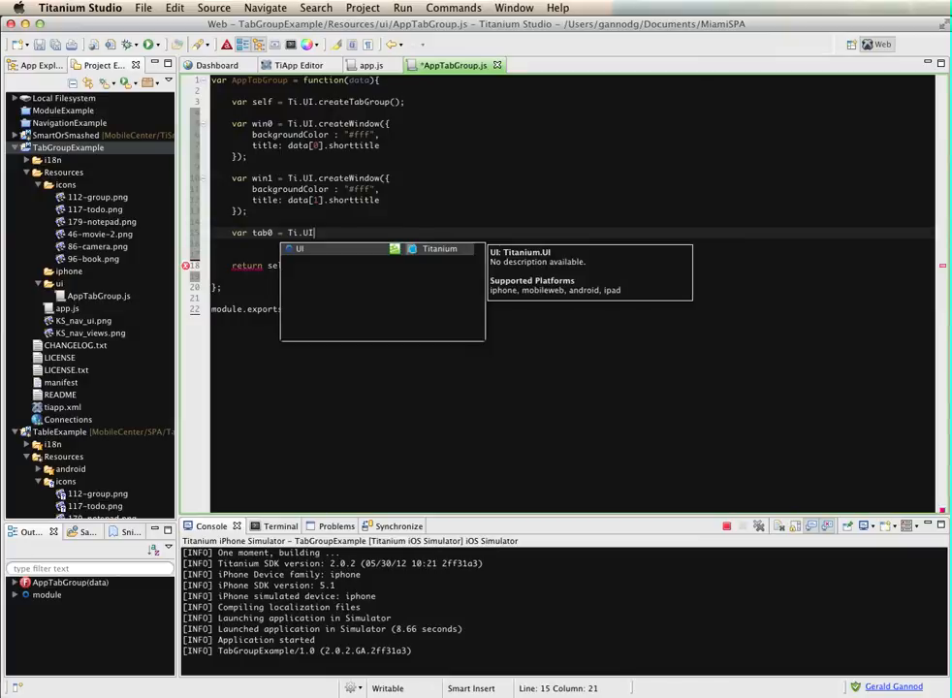
text(createTab({)
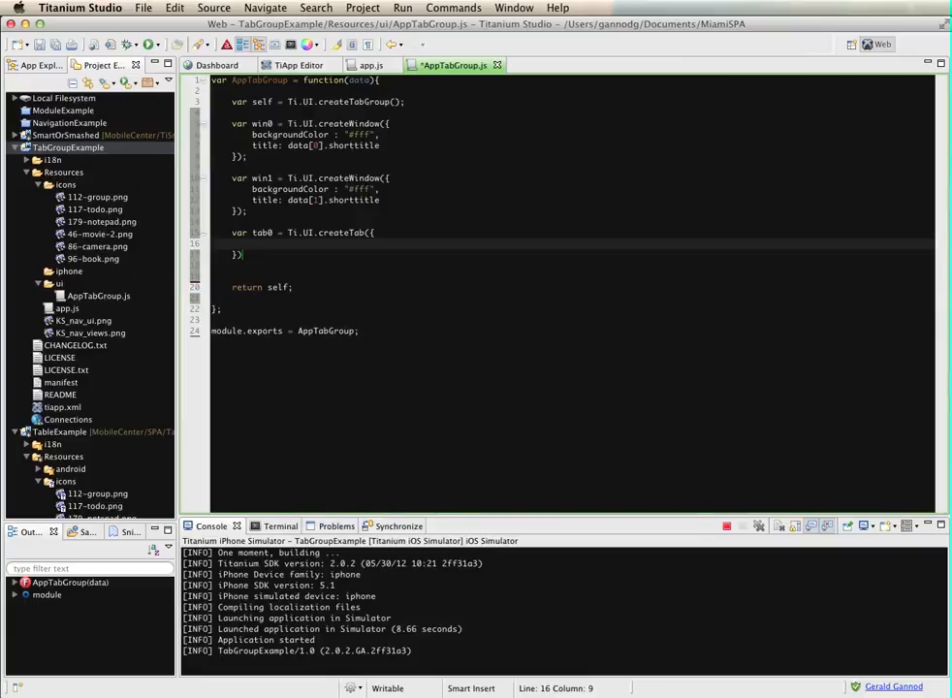
text(title: data[0].)
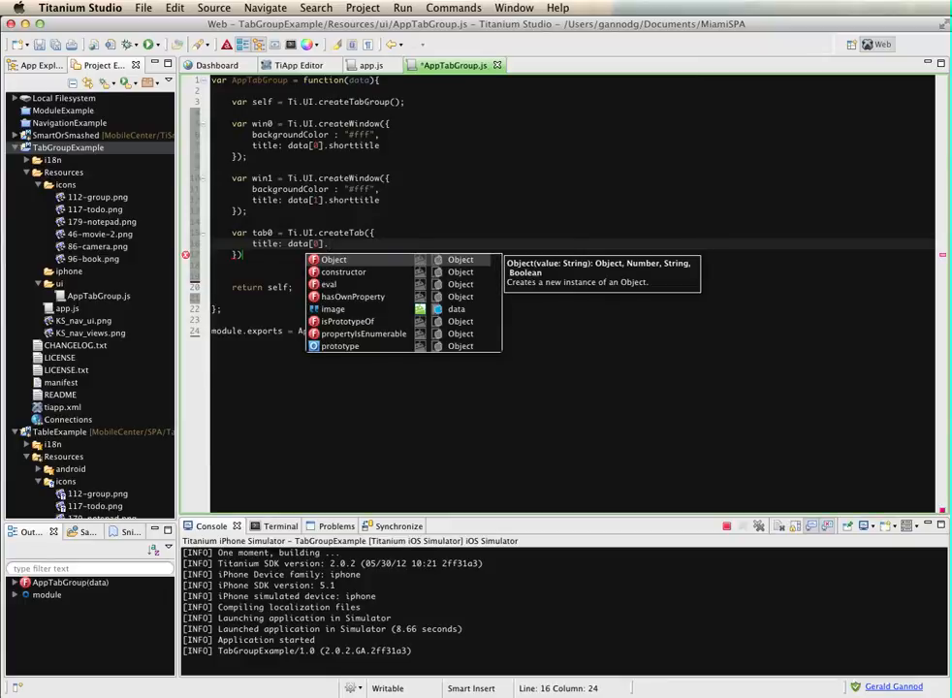
text(shorttitle,)
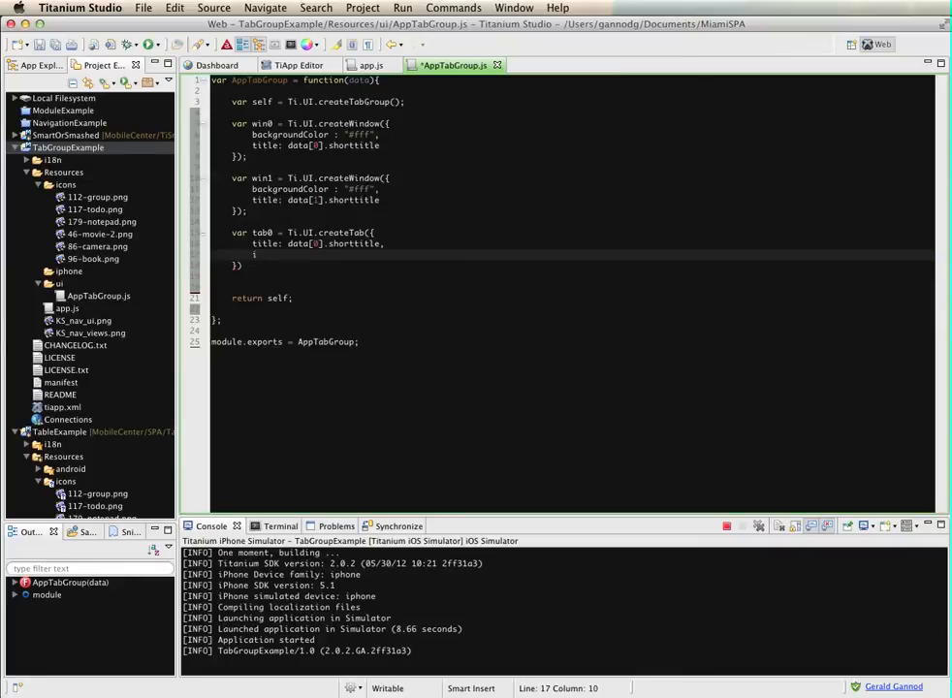
text(con)
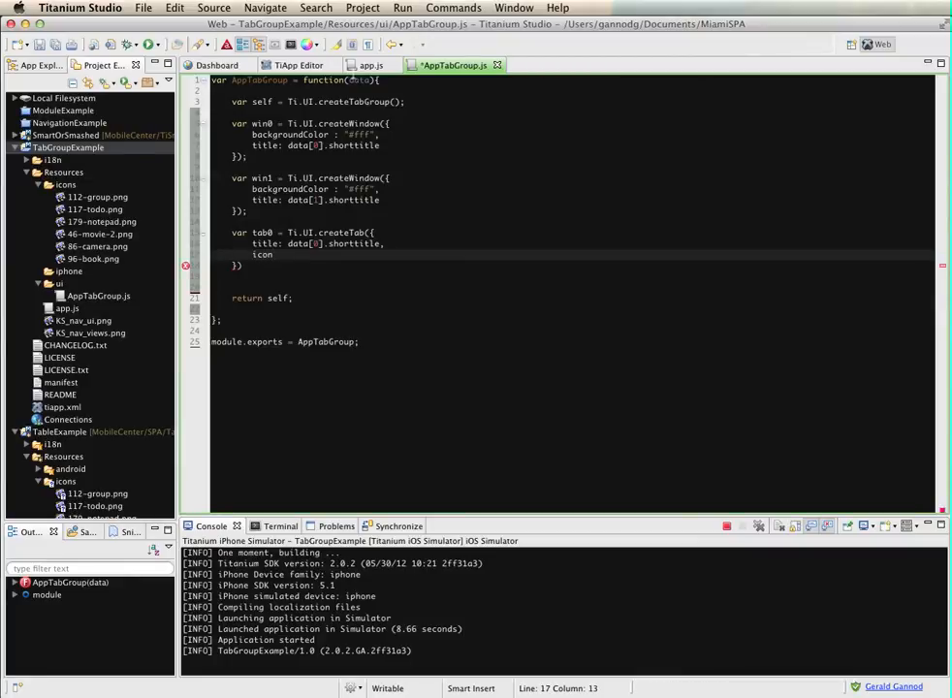
Check the data array's property names in app.js and return to AppTabGroup.js
click(370, 65)
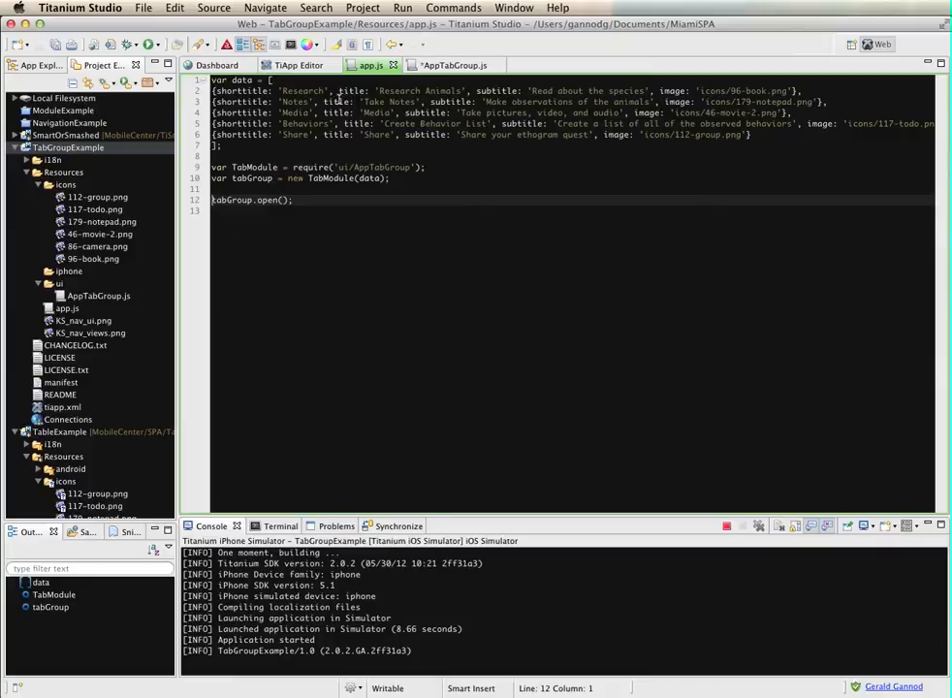
click(455, 65)
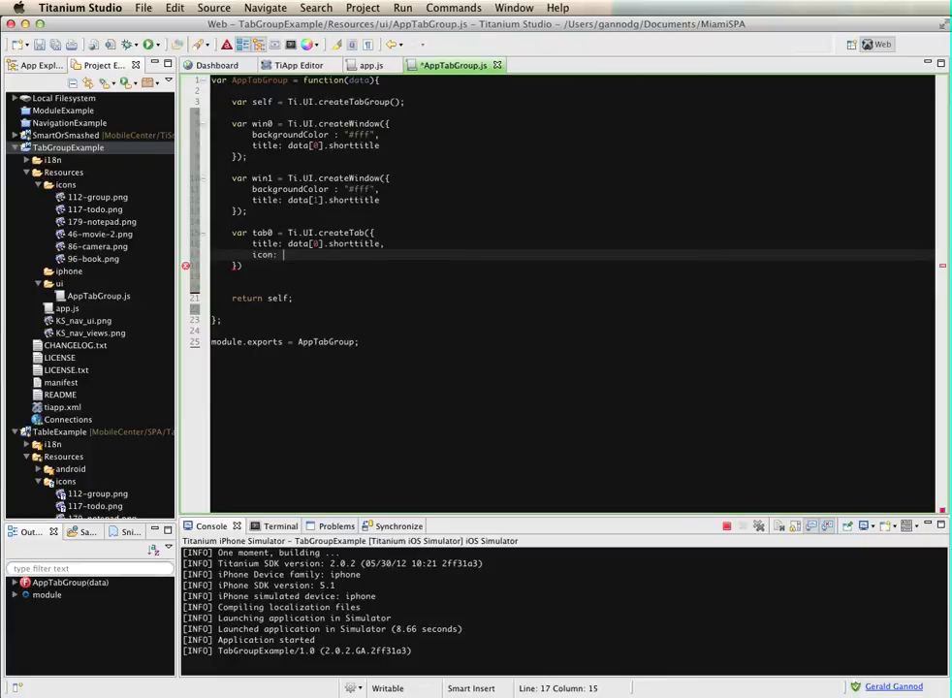
Complete tab0 with icon data[0].image and window win0, then copy it as tab1 for data[1]
text(data[0].image,)
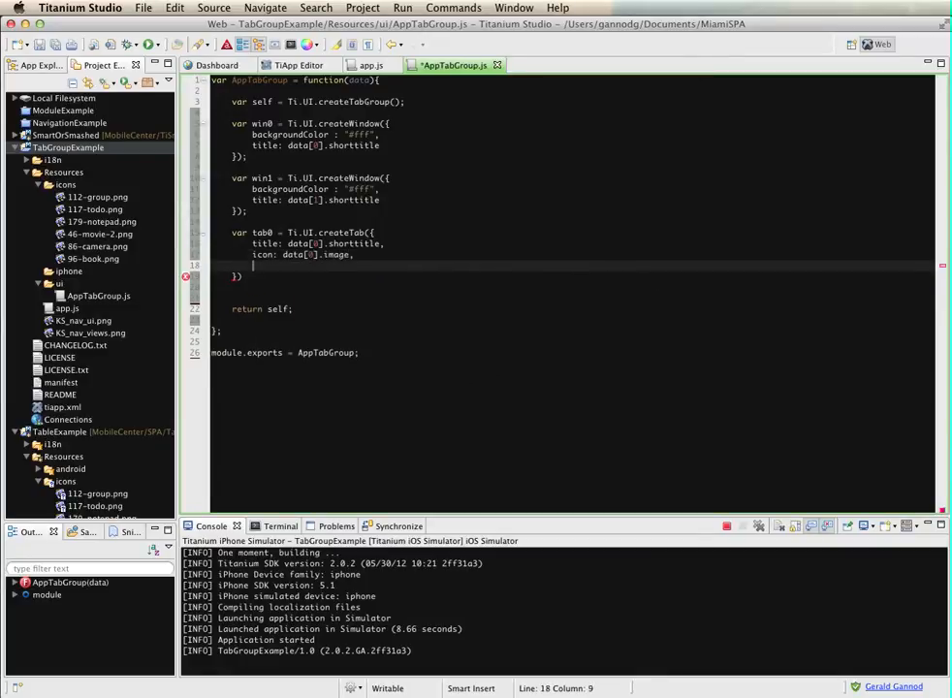
text(window:)
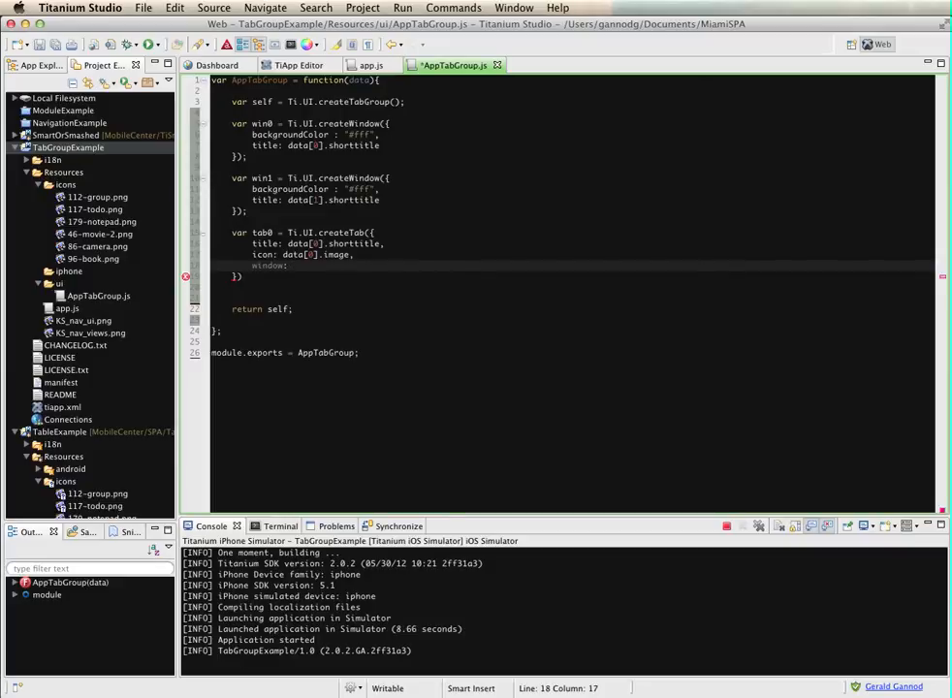
text(w)
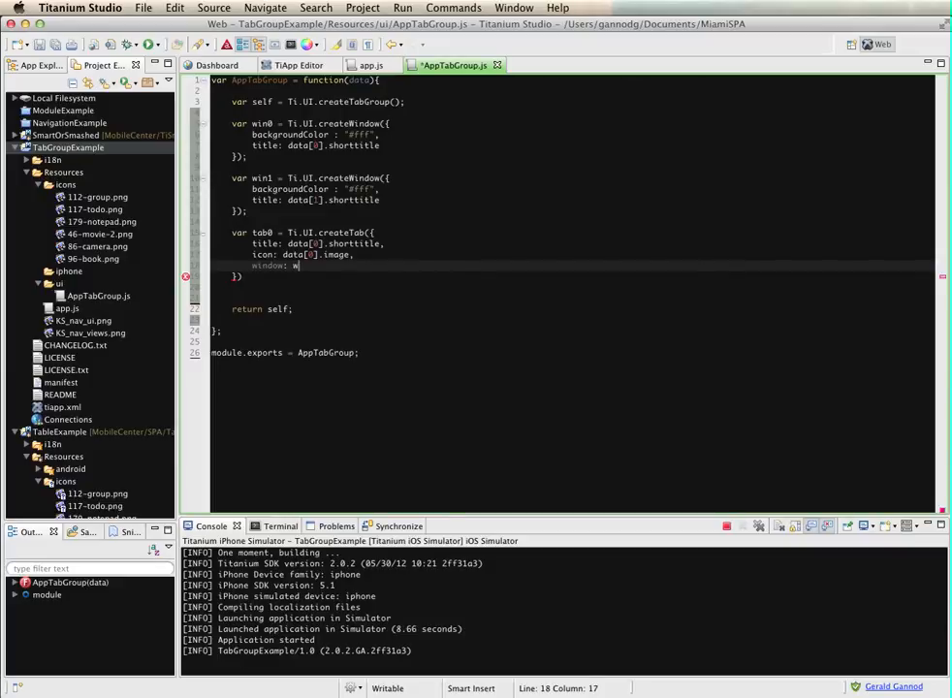
text(in0)
click(241, 276)
text(;)
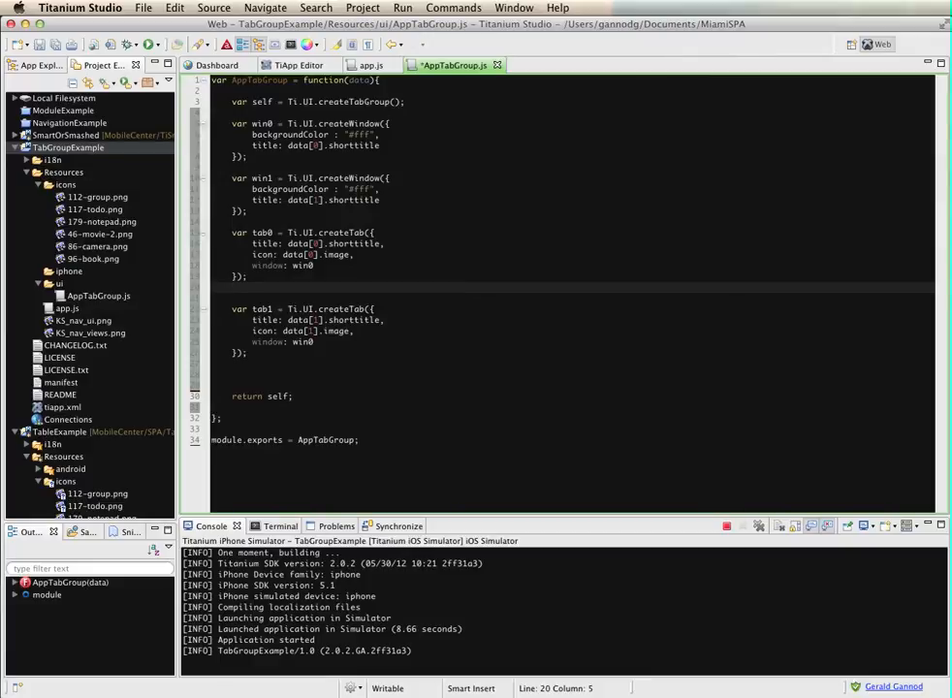
Set win0.containingTab = tab0 and win1.containingTab = tab1
text(win0.)
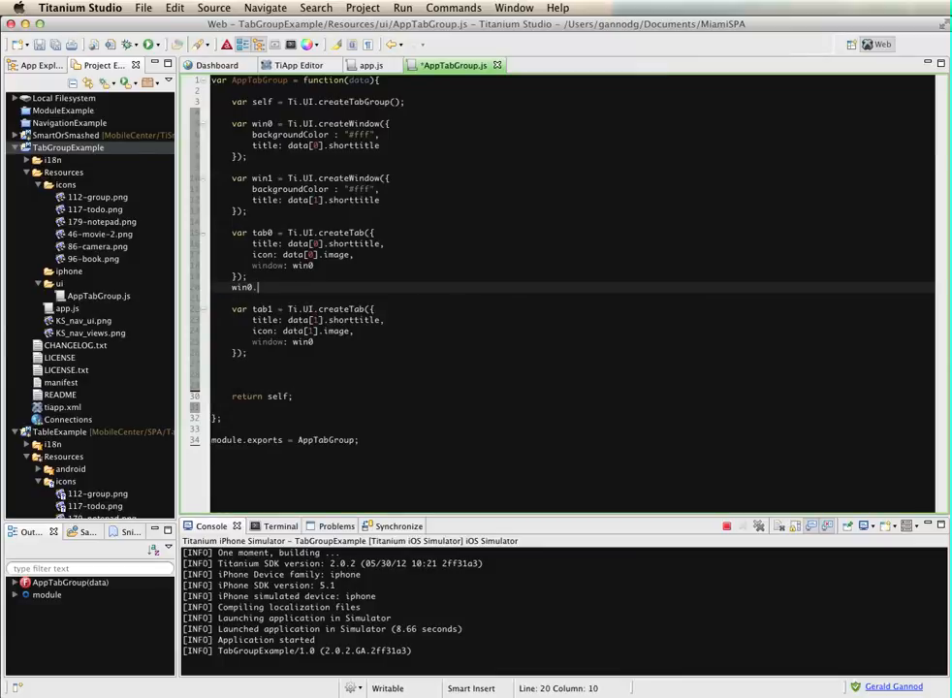
text(containingTa)
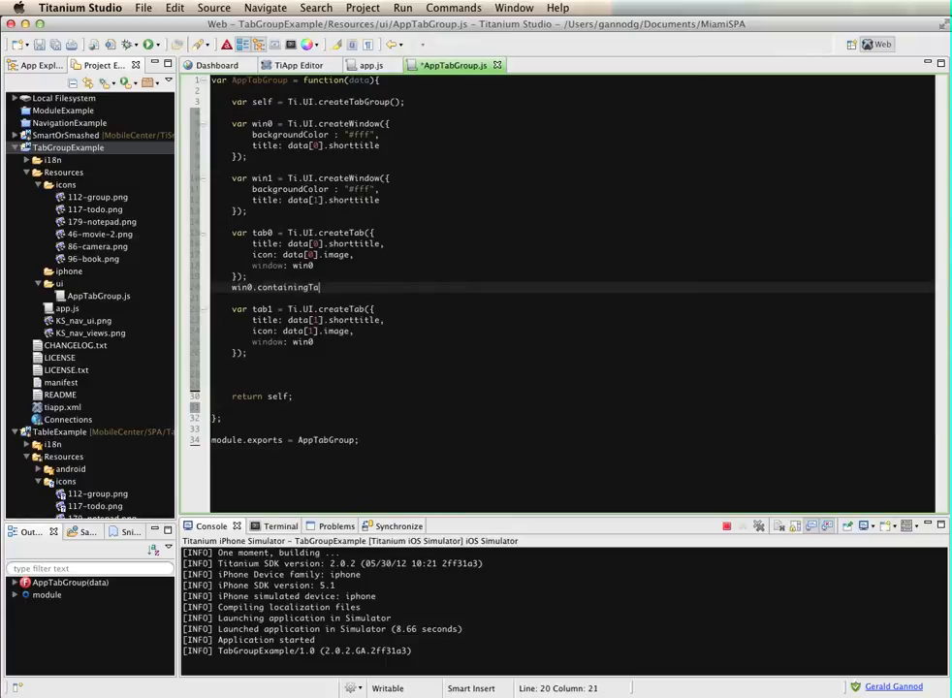
text(= tab0;)
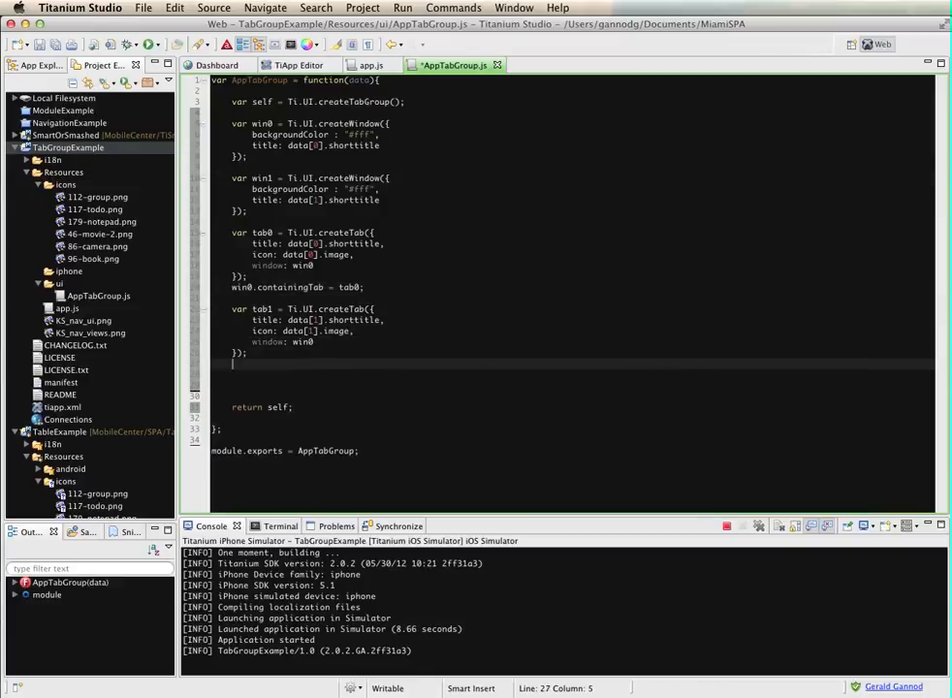
text(win1.)
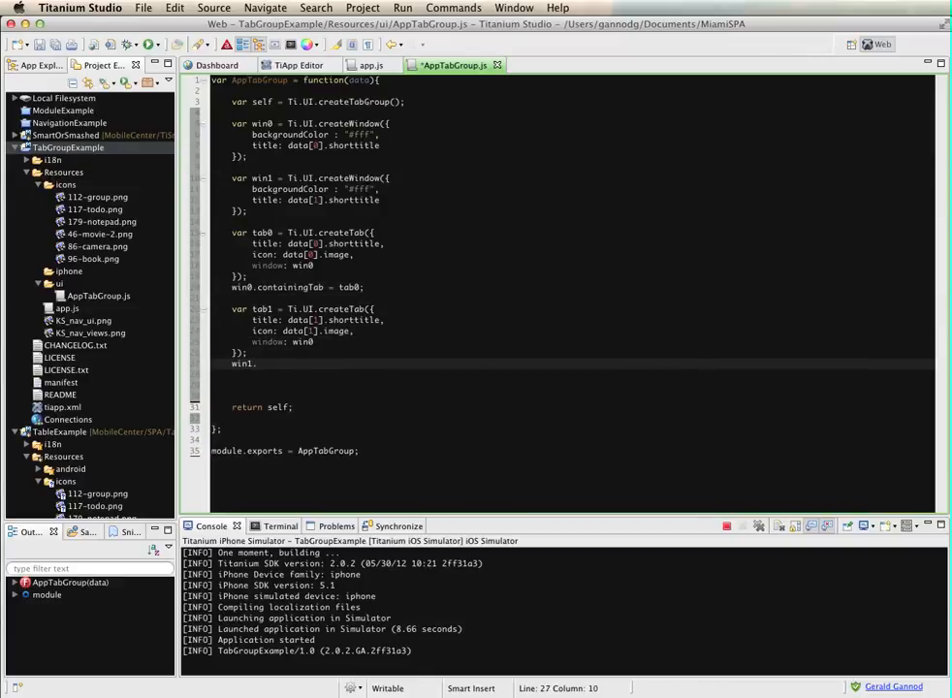
text(containingTab = tab1;)
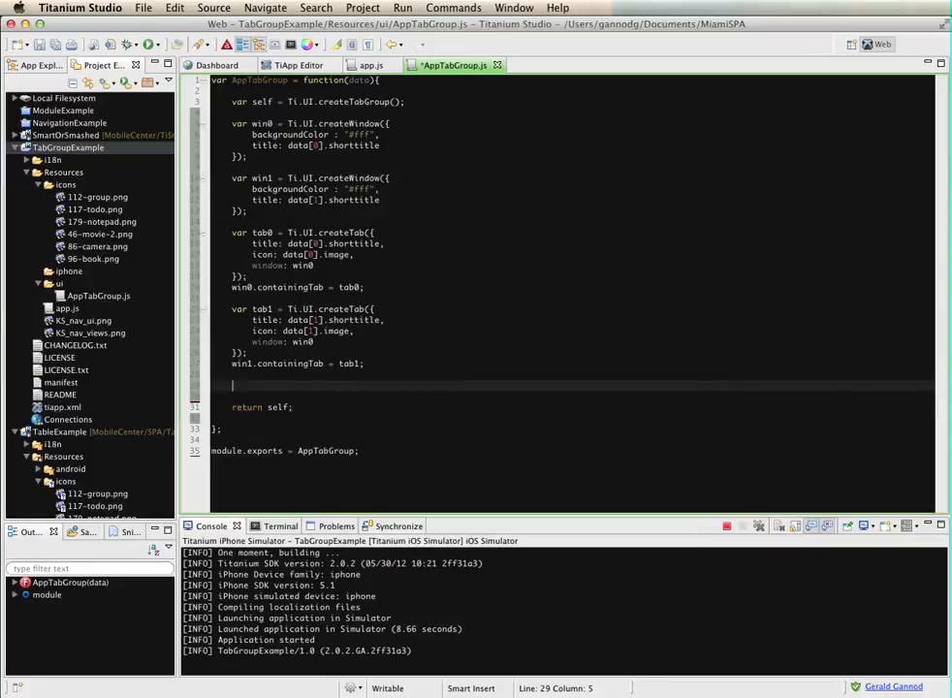
Add self.addTab(win0); and self.addTab(win1); then save and run in the iPhone Simulator
text(self.)
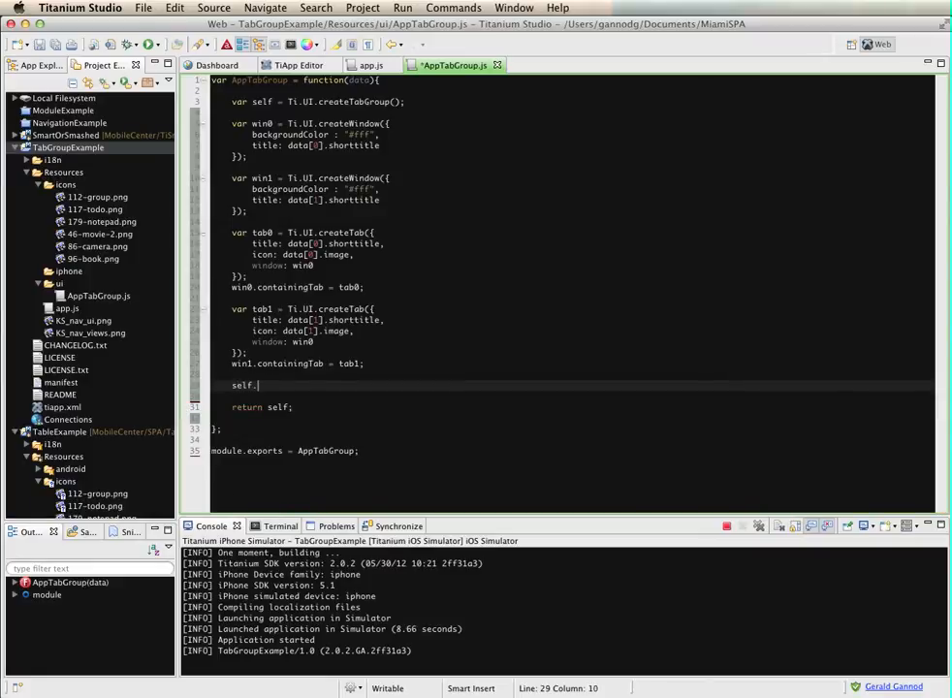
text(a)
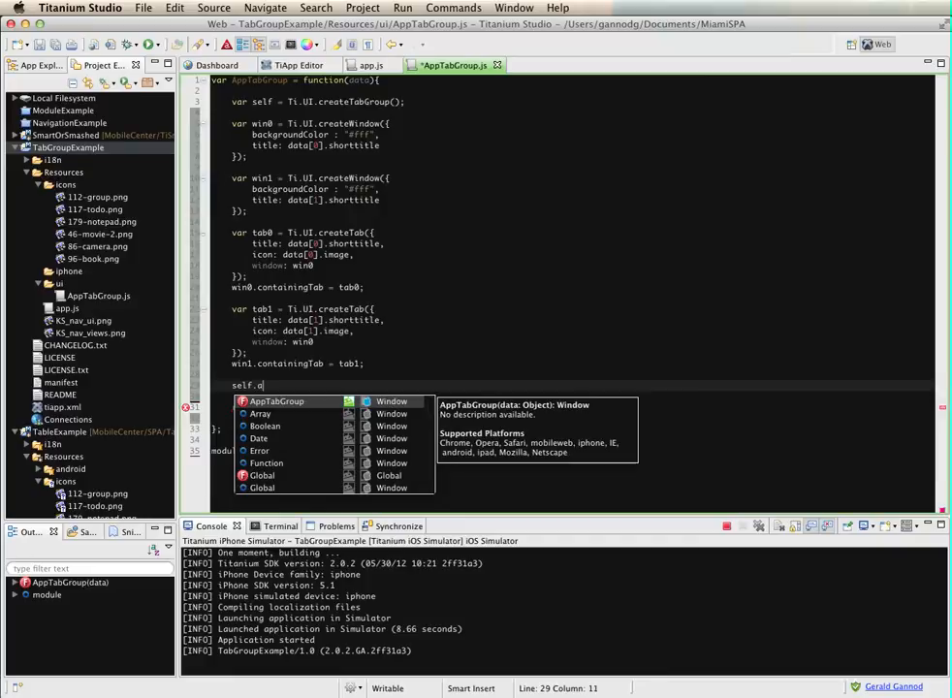
text(ddTab())
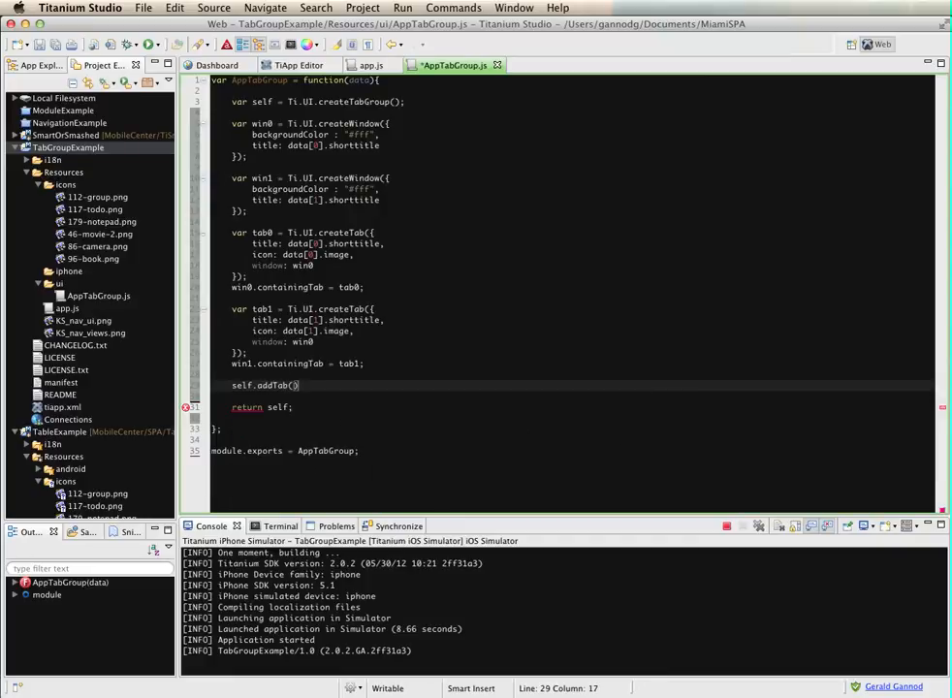
text(win0)
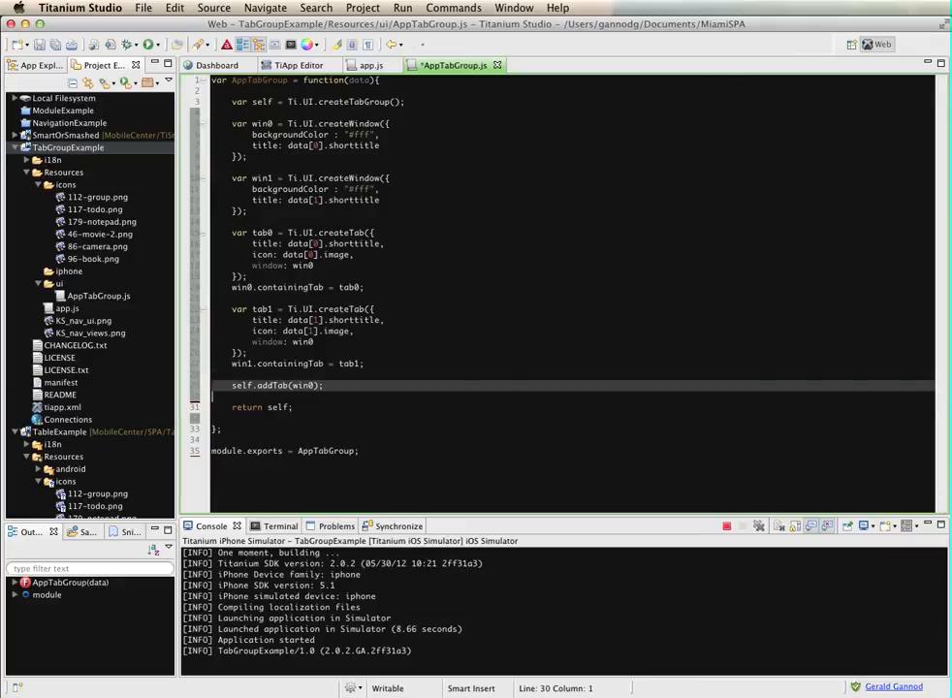
text(self.addTab(win0);)
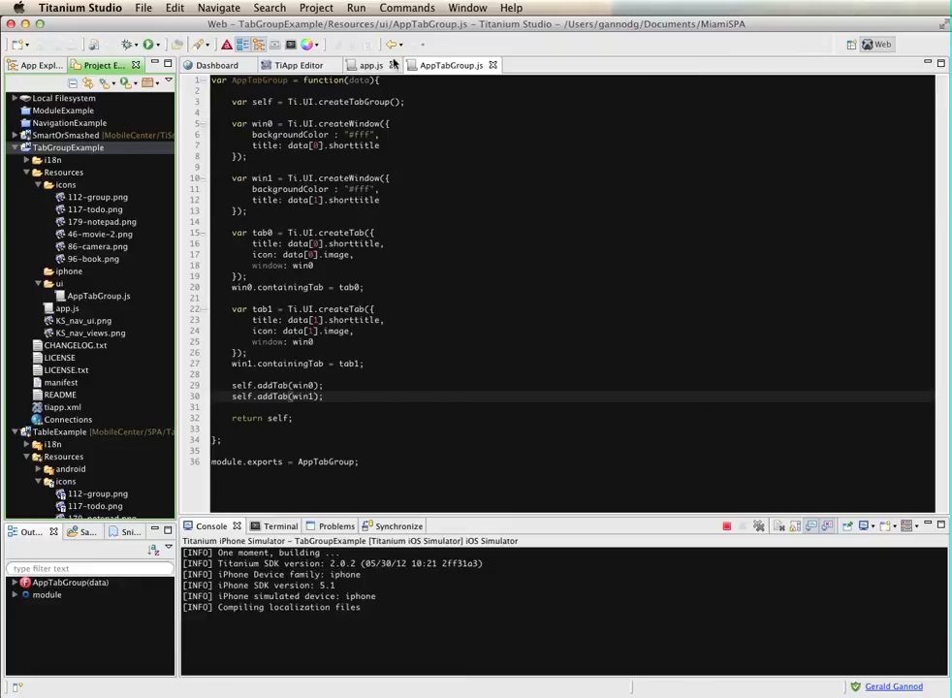
Check app.js, move the simulator aside and dismiss the addTab Application Error
click(372, 65)
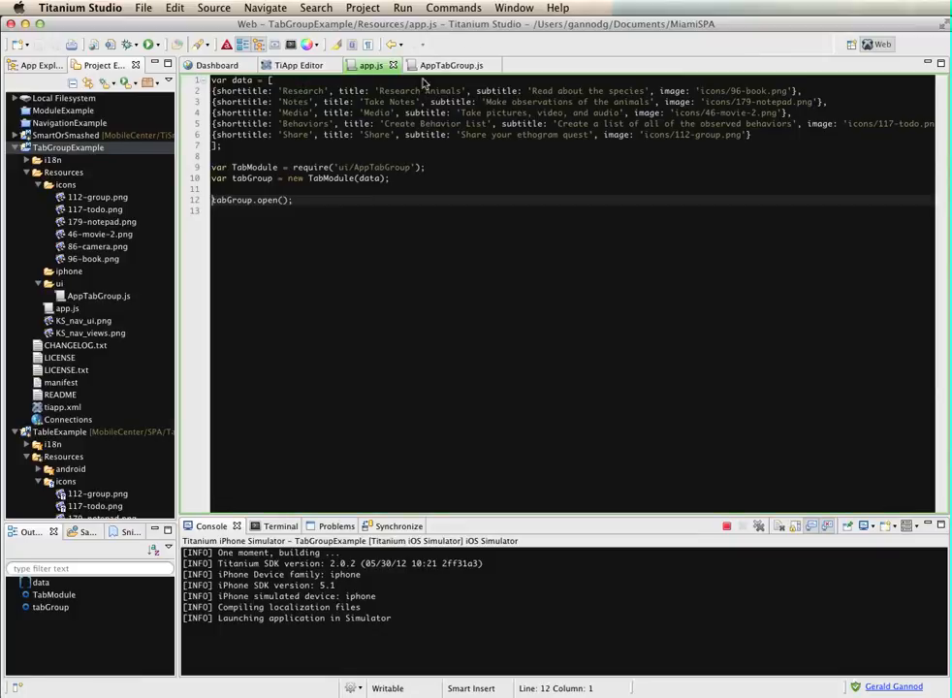
click(452, 65)
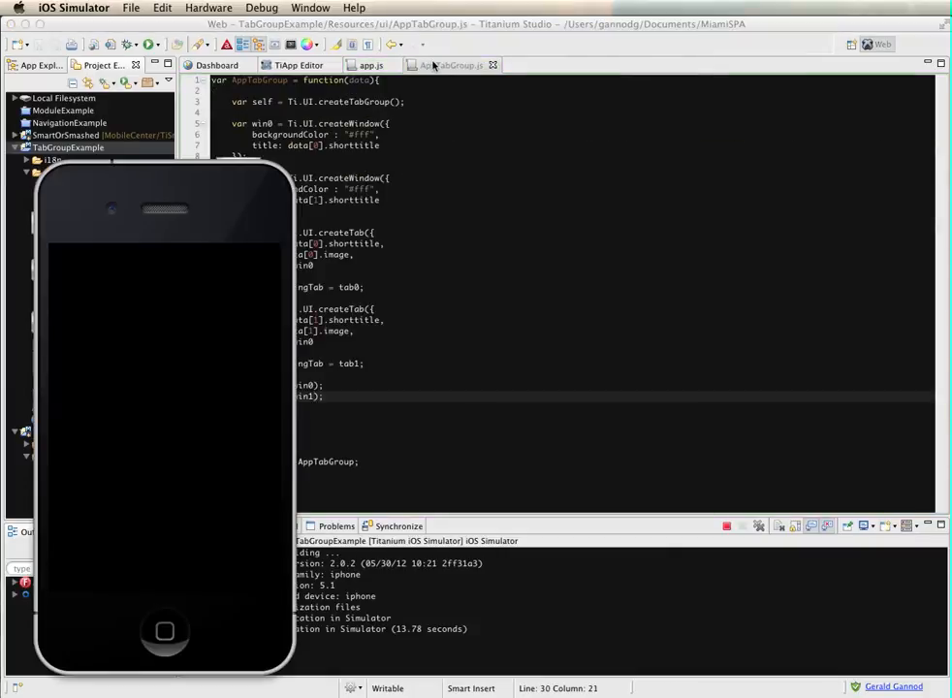
mouse_move(144, 549)
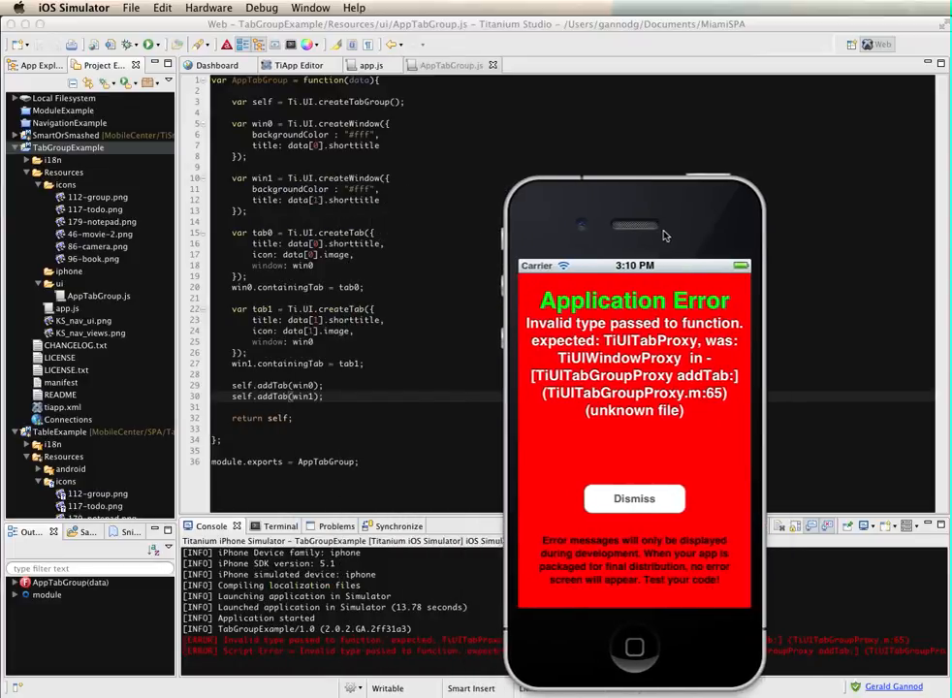
drag(635, 223, 680, 223)
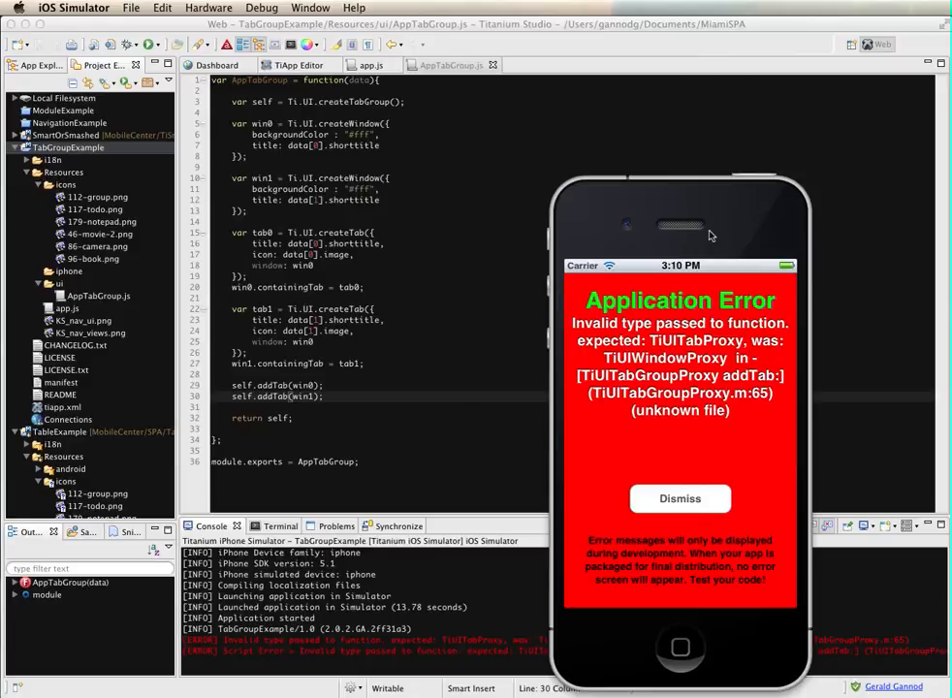
mouse_move(672, 519)
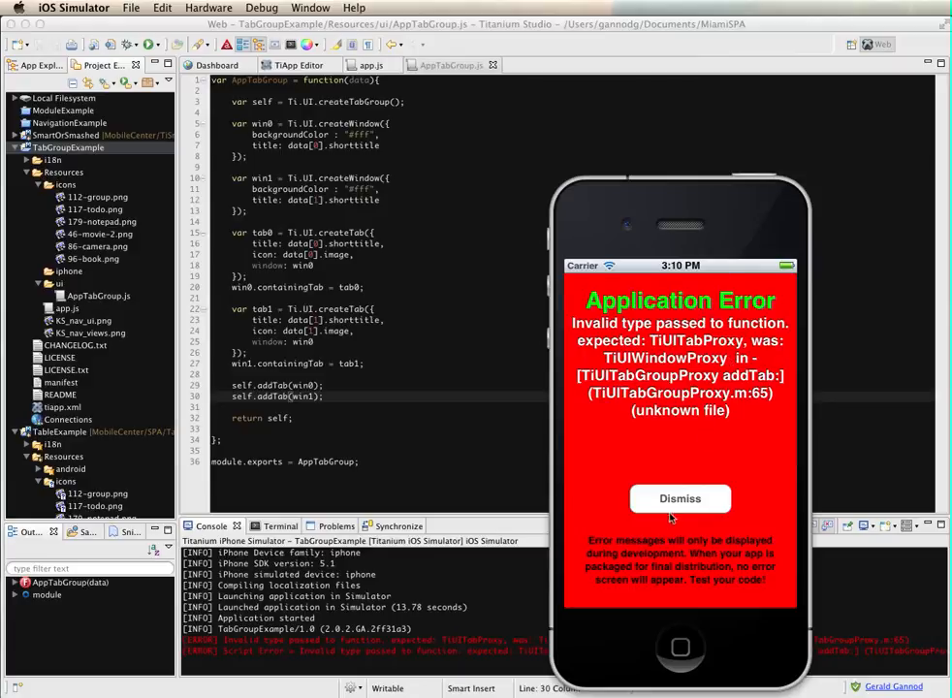
click(680, 498)
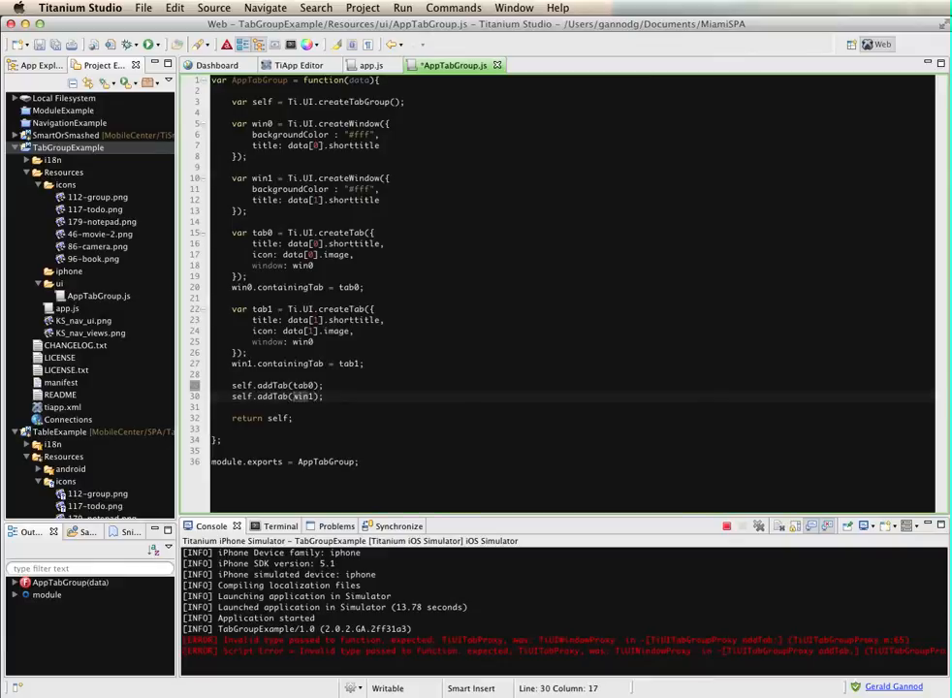
Change the addTab calls to pass tab0 and tab1, save and rerun
text(tab1)
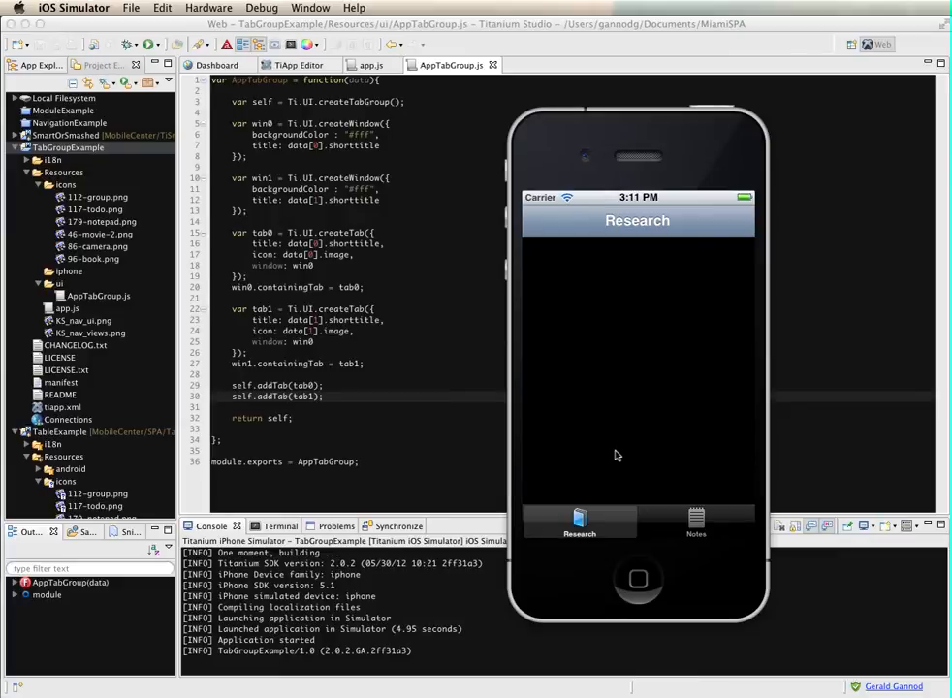
mouse_move(638, 466)
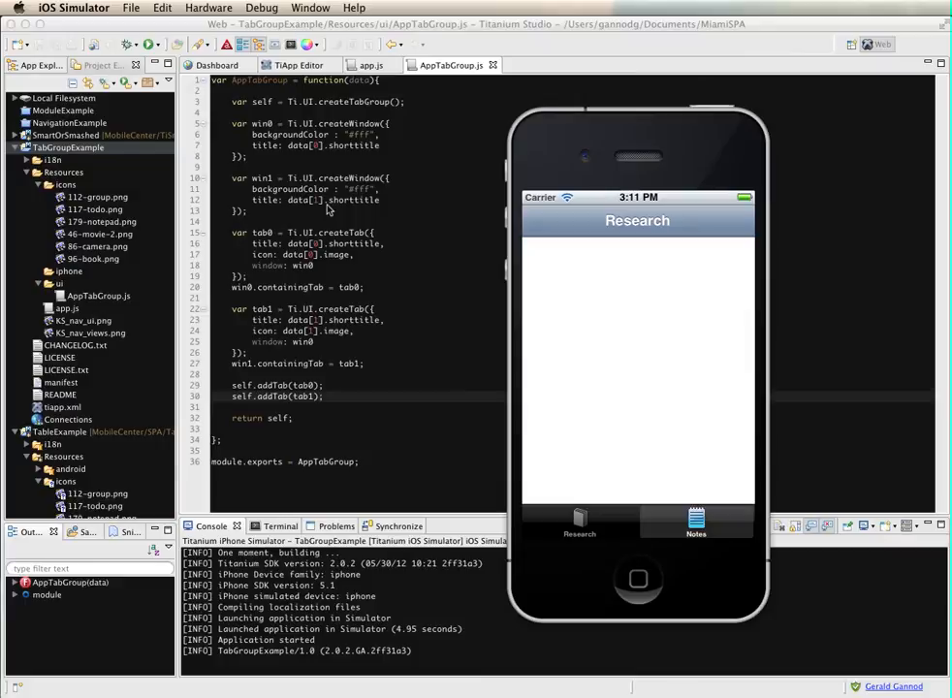
mouse_move(435, 277)
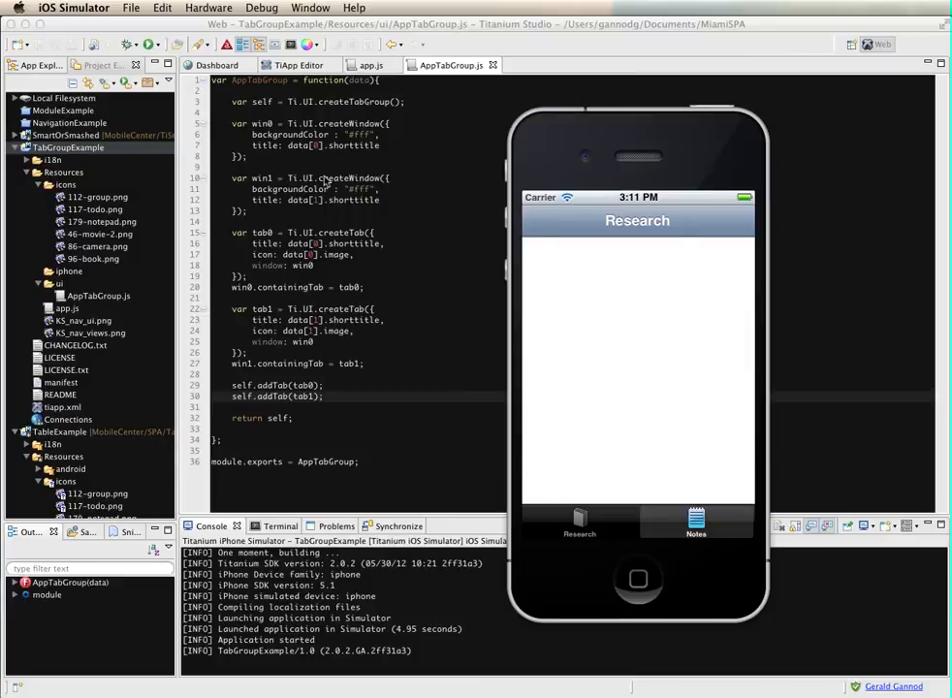
Tap Notes, see it still shows the Research window, and return to Research
click(579, 522)
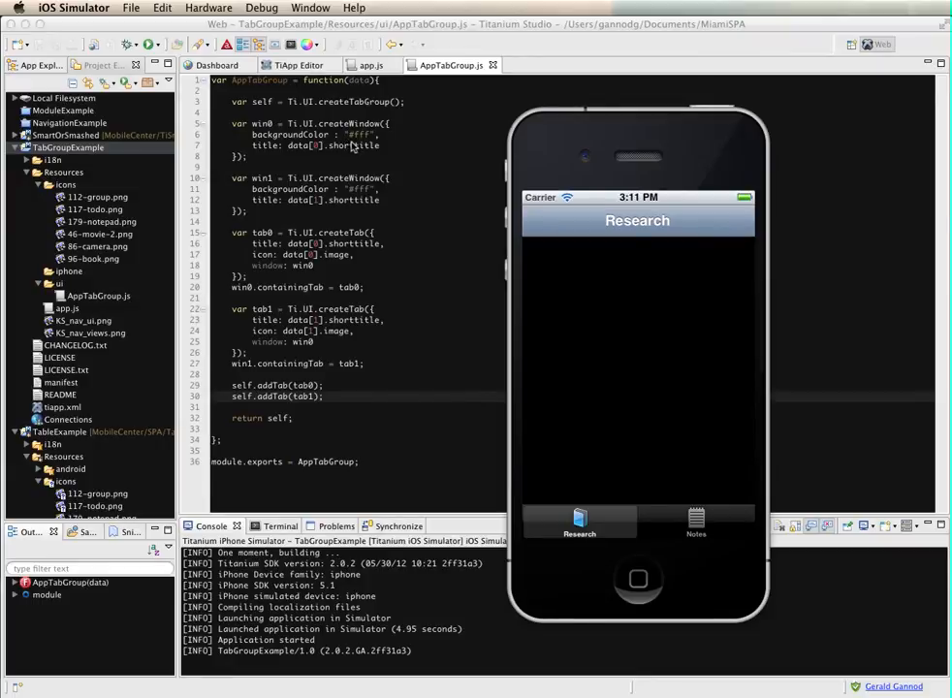
mouse_move(672, 488)
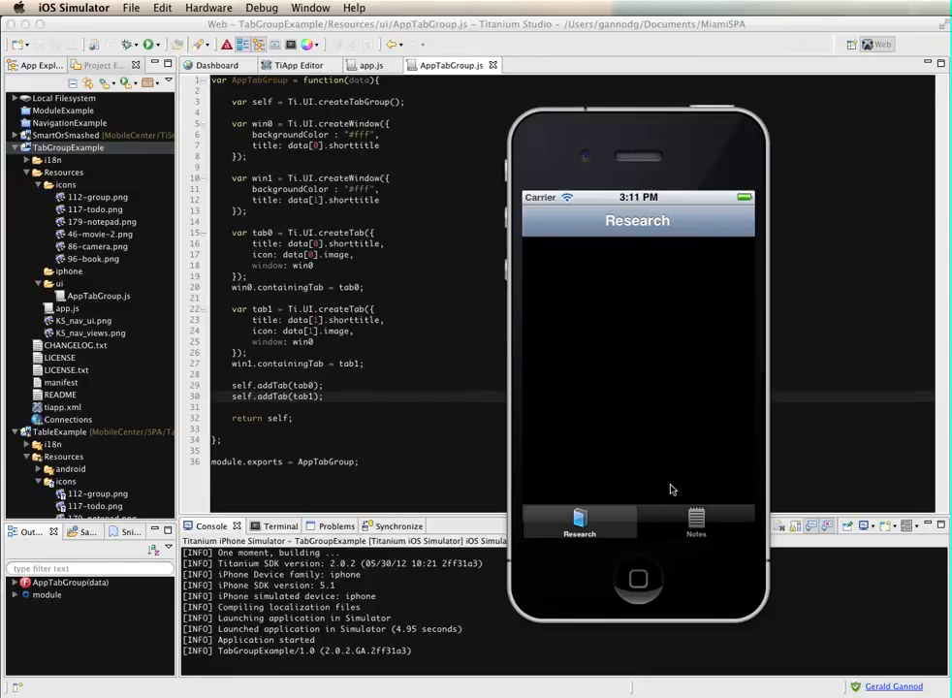
mouse_move(681, 450)
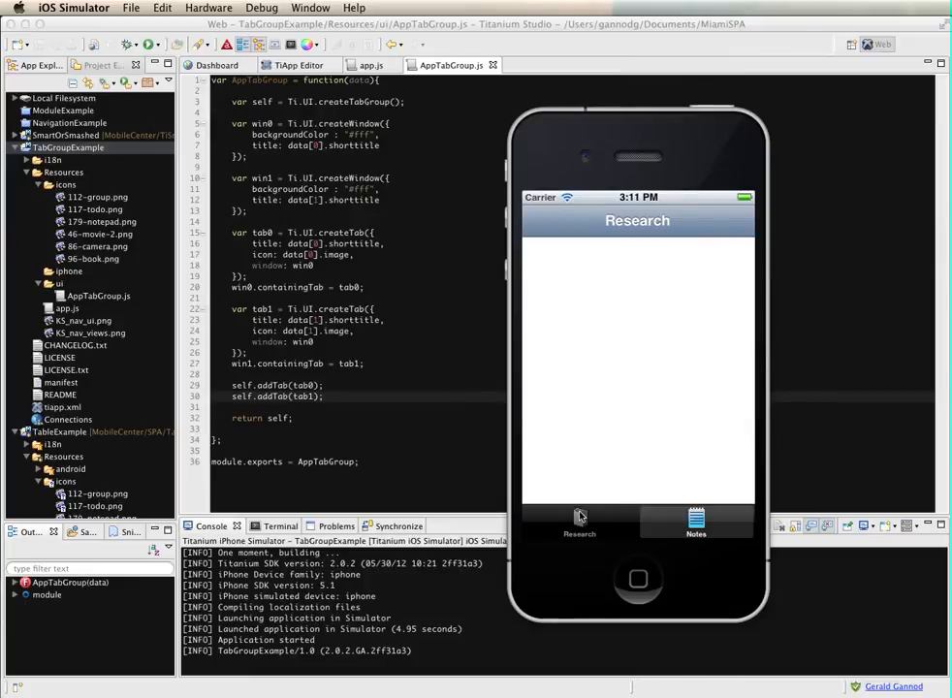
mouse_move(644, 332)
text(1)
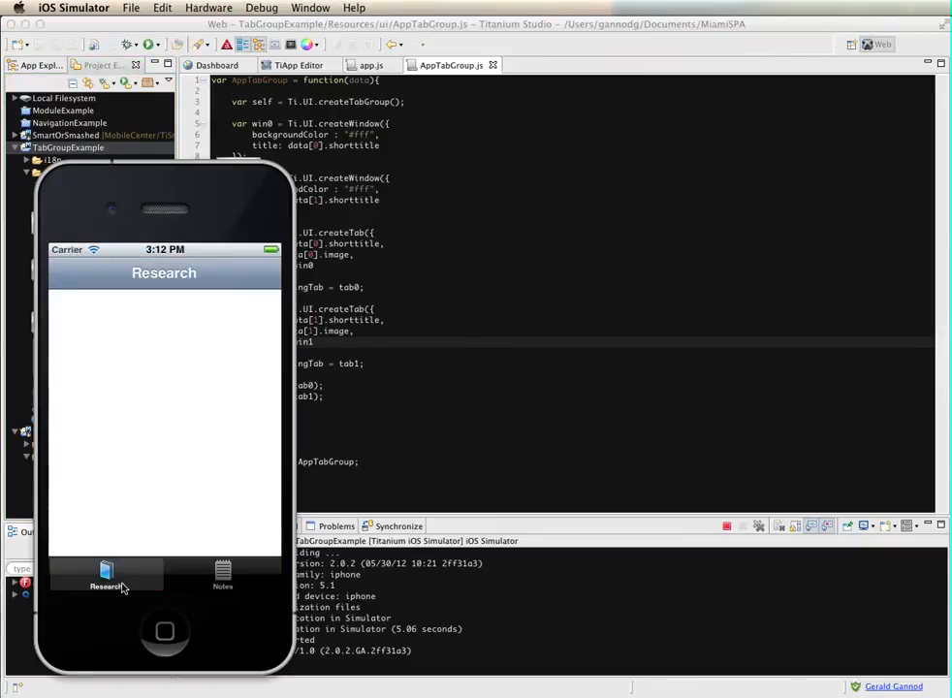
mouse_move(180, 587)
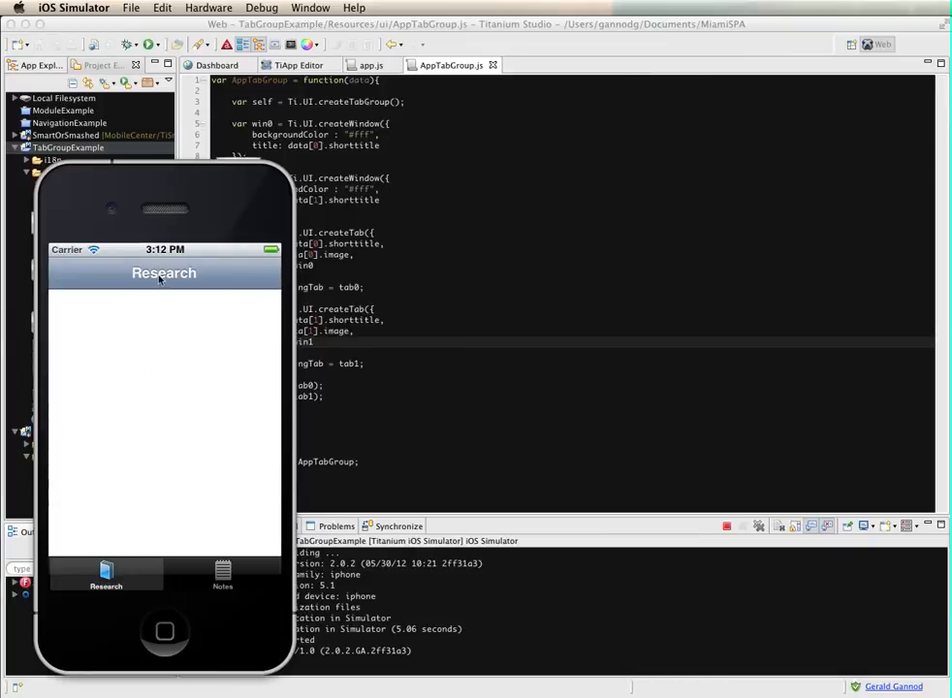
Tap the Notes tab in iOS Simulator and see its own Notes window appear
click(222, 579)
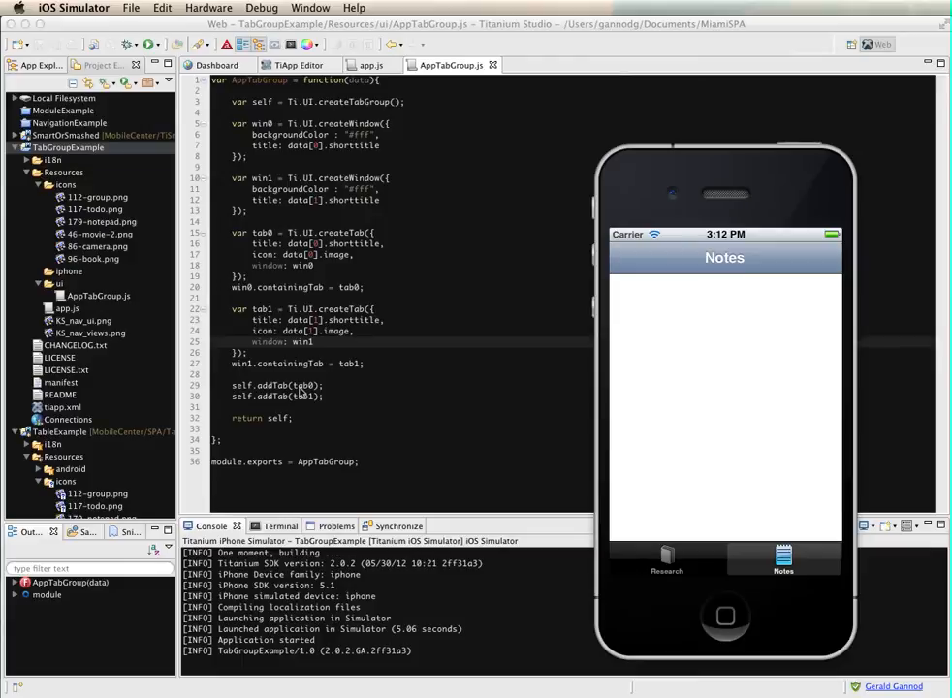
mouse_move(763, 185)
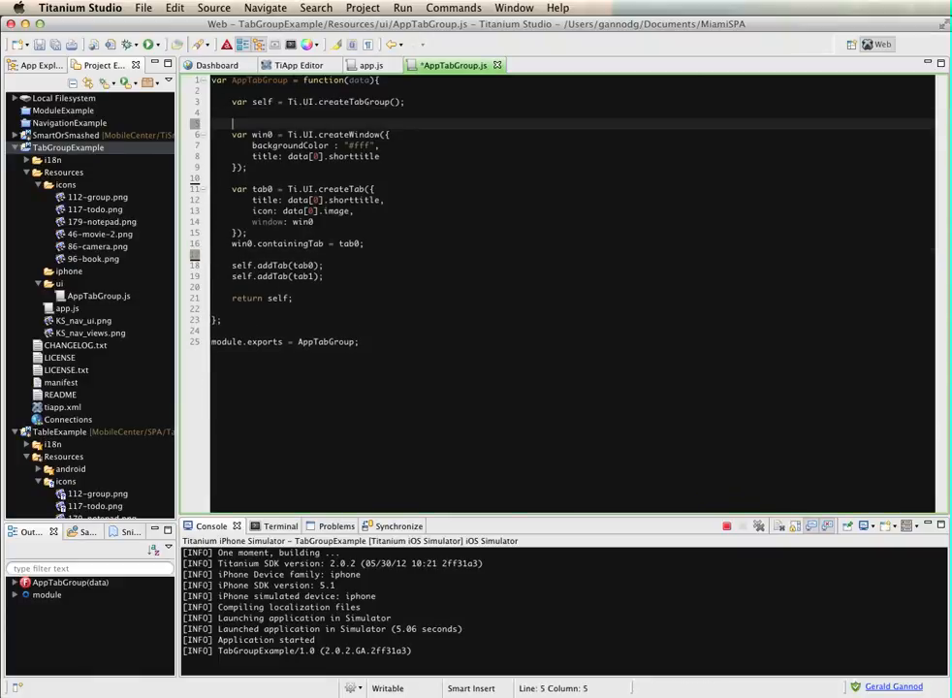
Write the loop header for (var i = 0; i < data.length; i++) { } around the window and tab creation
text(for (var i = 0; i)
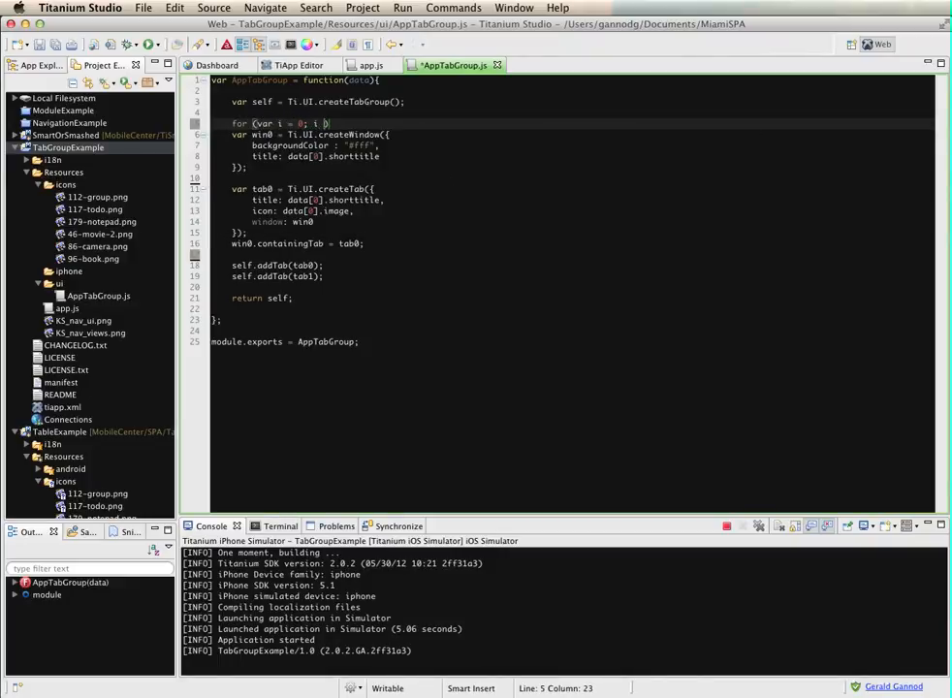
text(data))
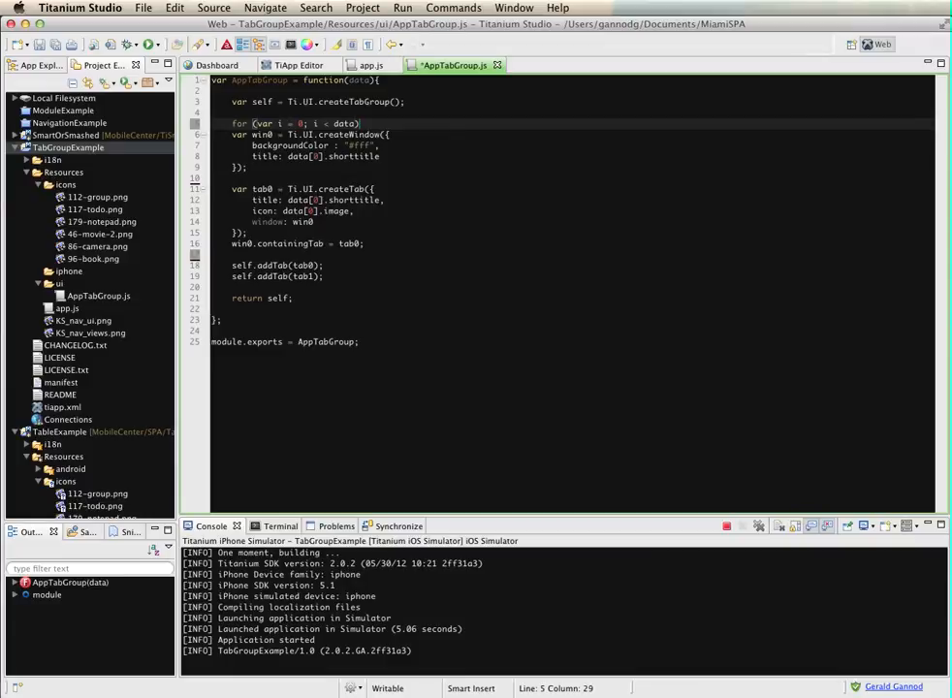
text(.length)
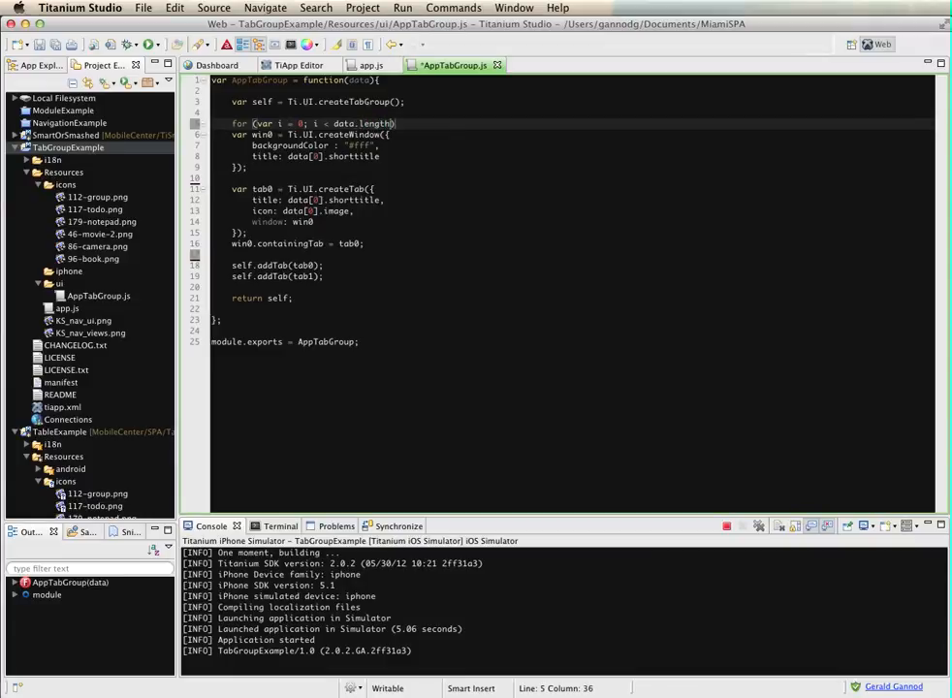
text(; i))
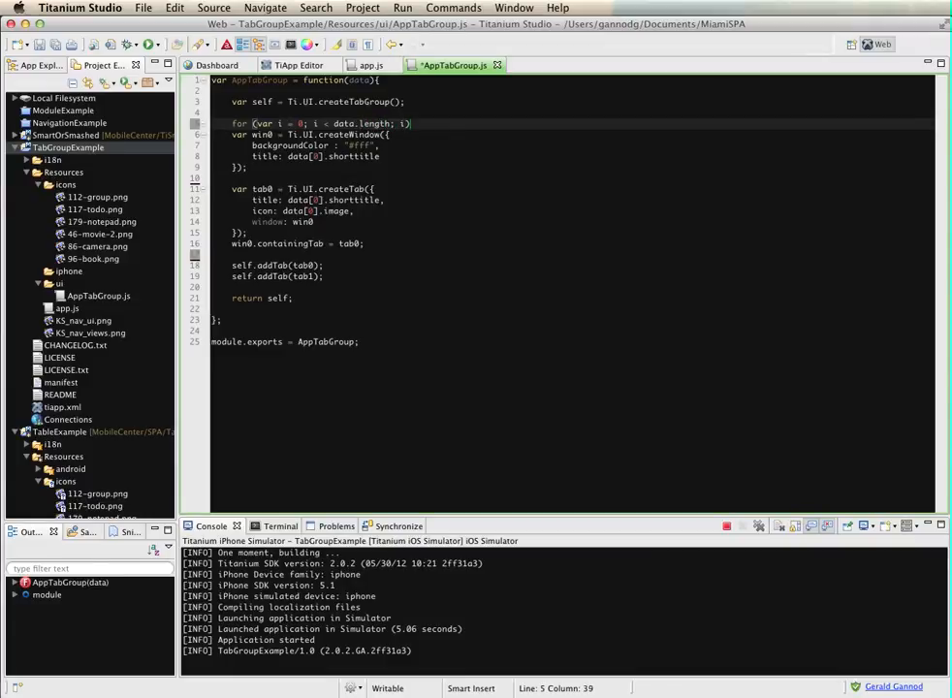
text(++)
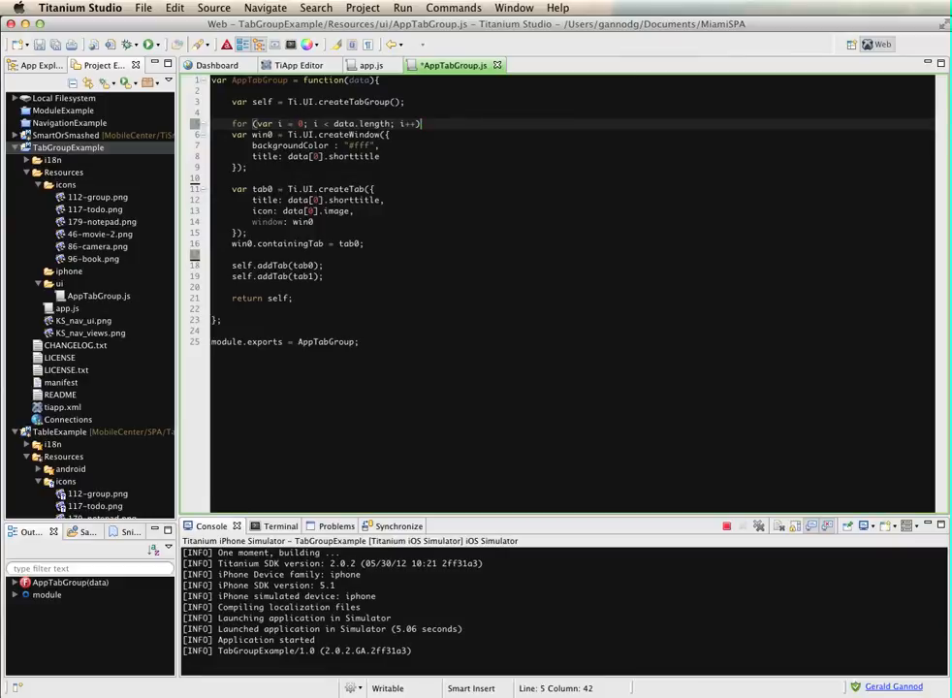
text({})
text(var)
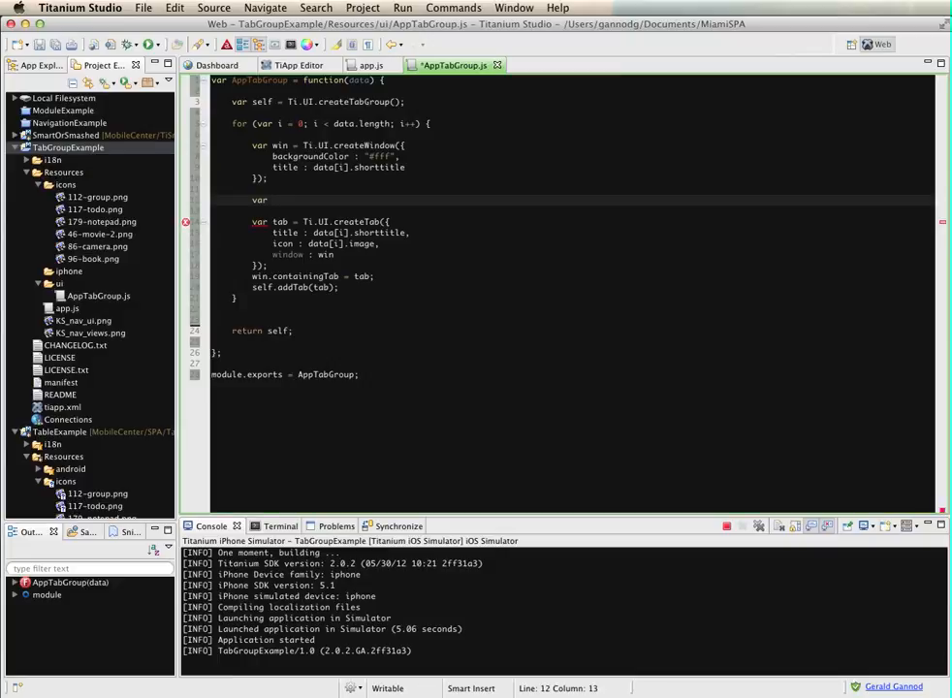
Create label = Ti.UI.createLabel({text: data[i].subtitle}) inside the loop for each window
text(label =)
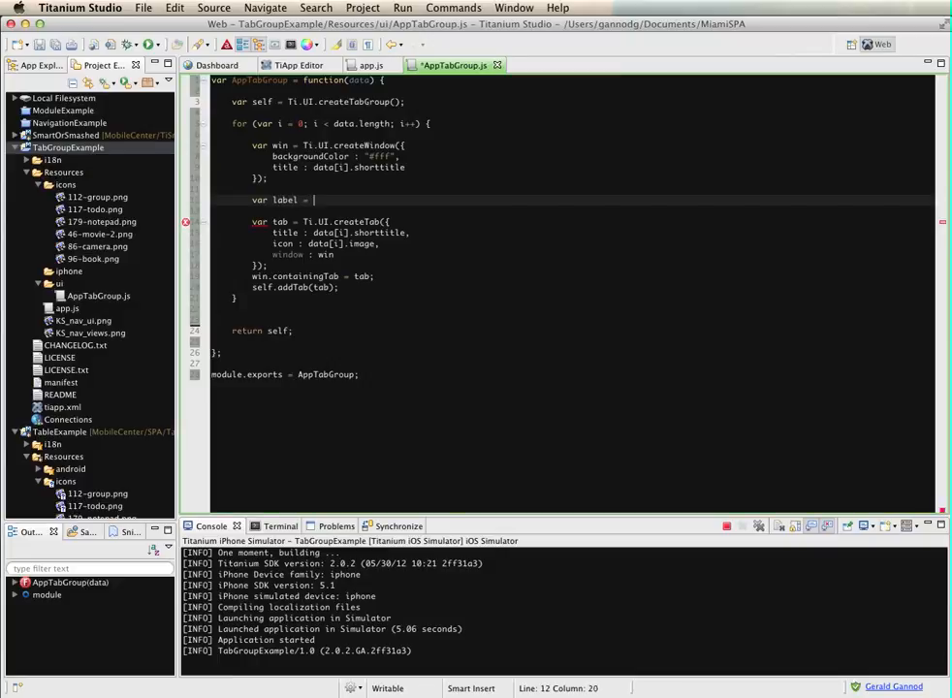
text(Ti.)
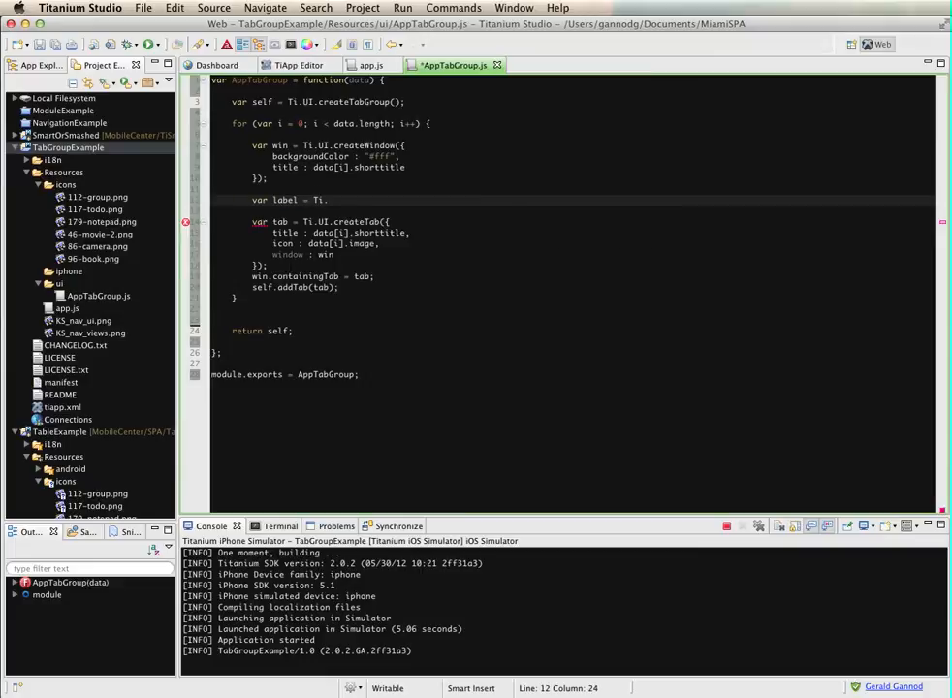
text(UI)
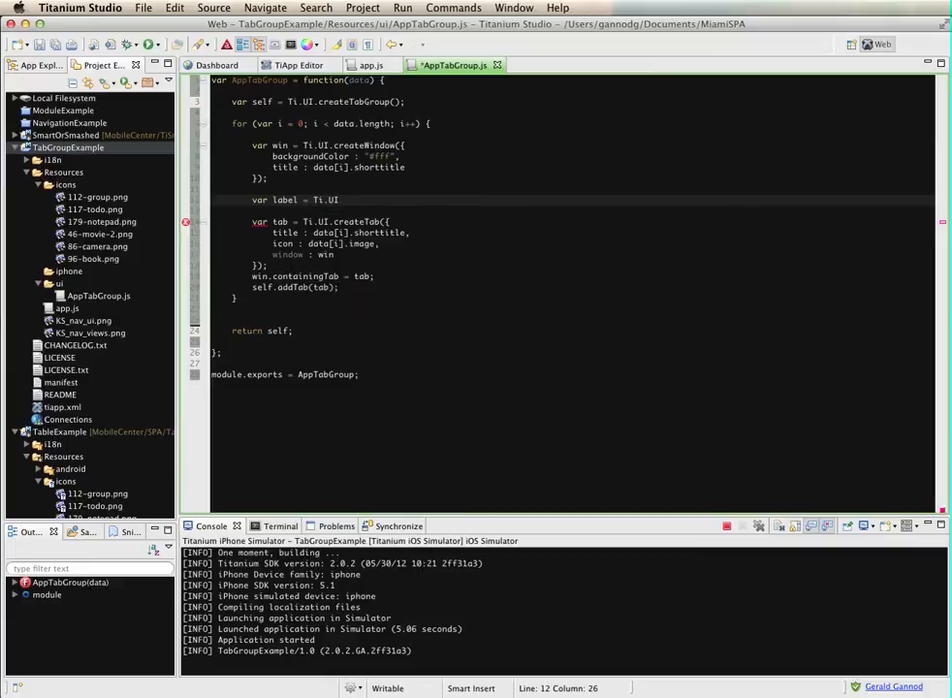
text(createLabel({)
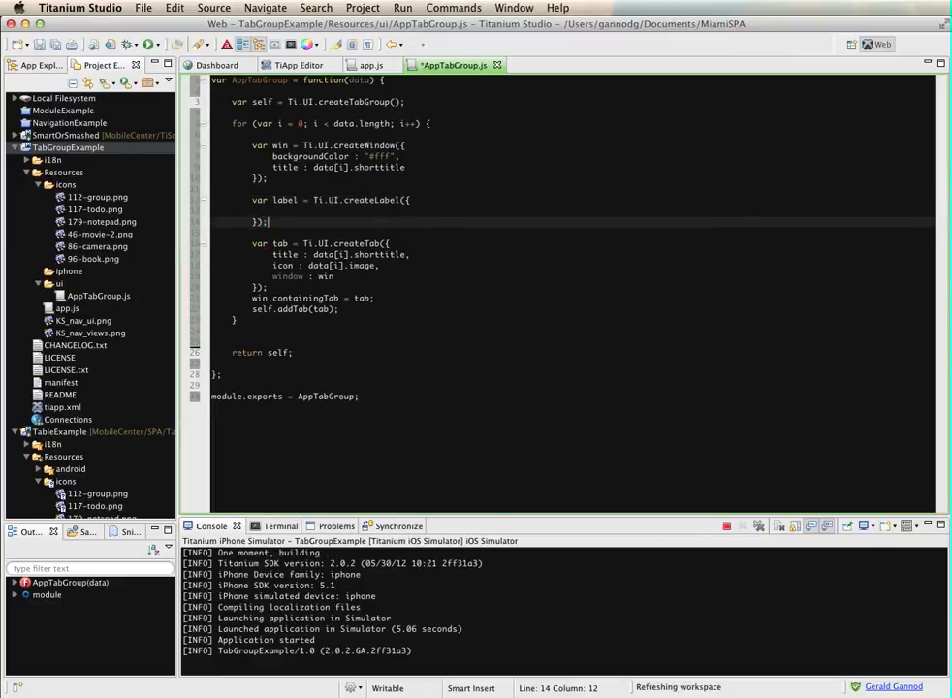
text(te)
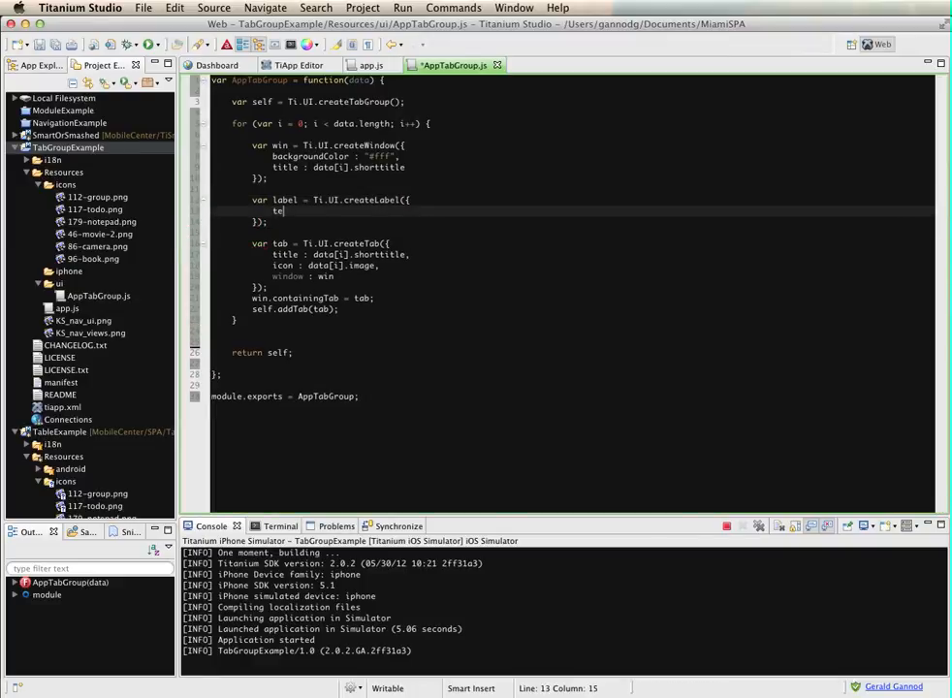
text(xt:)
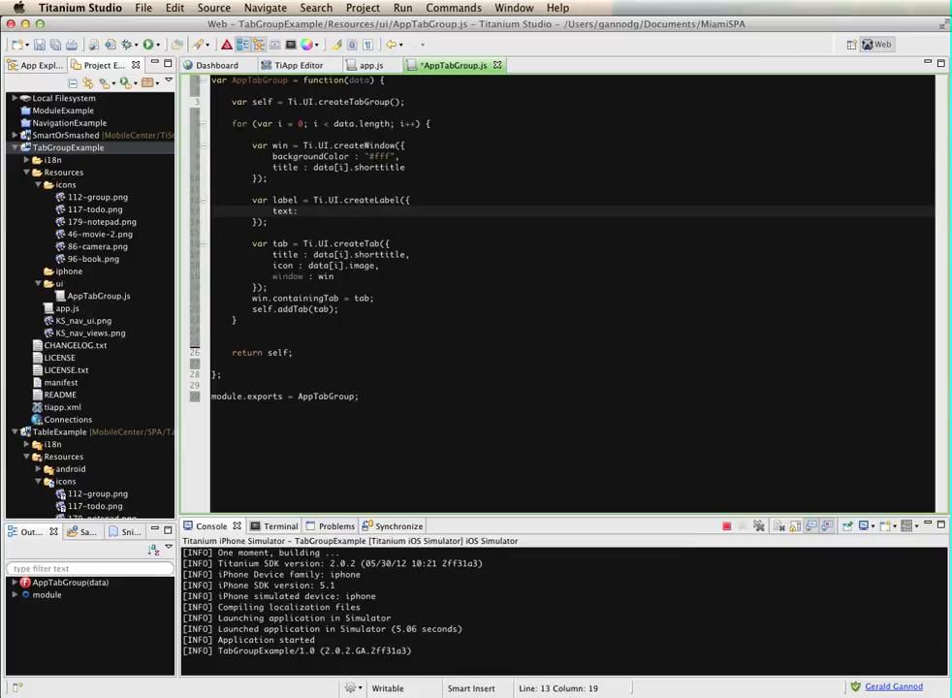
text(data[i])
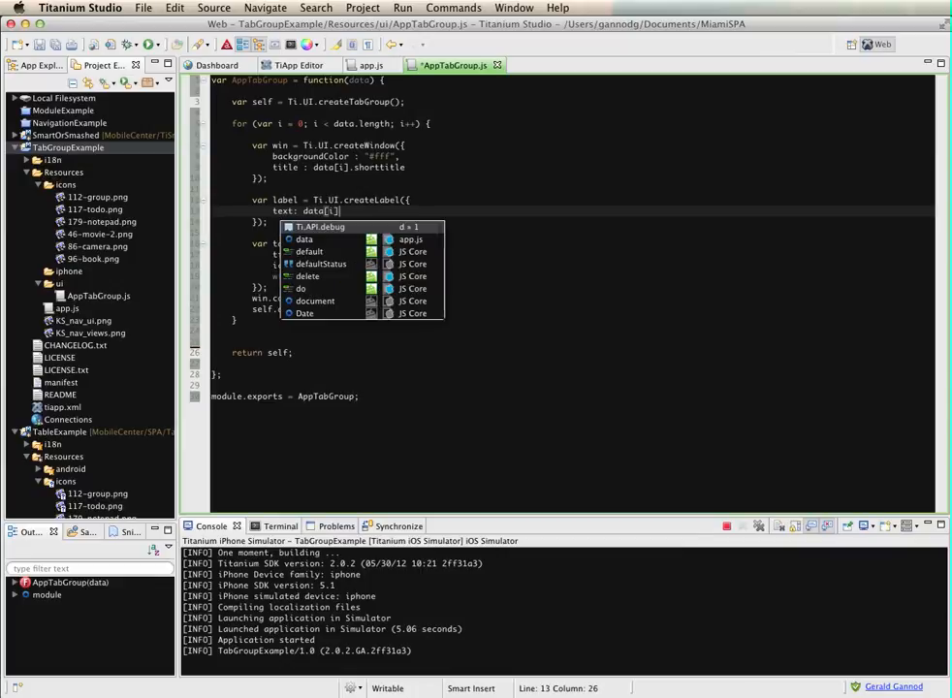
text(.s)
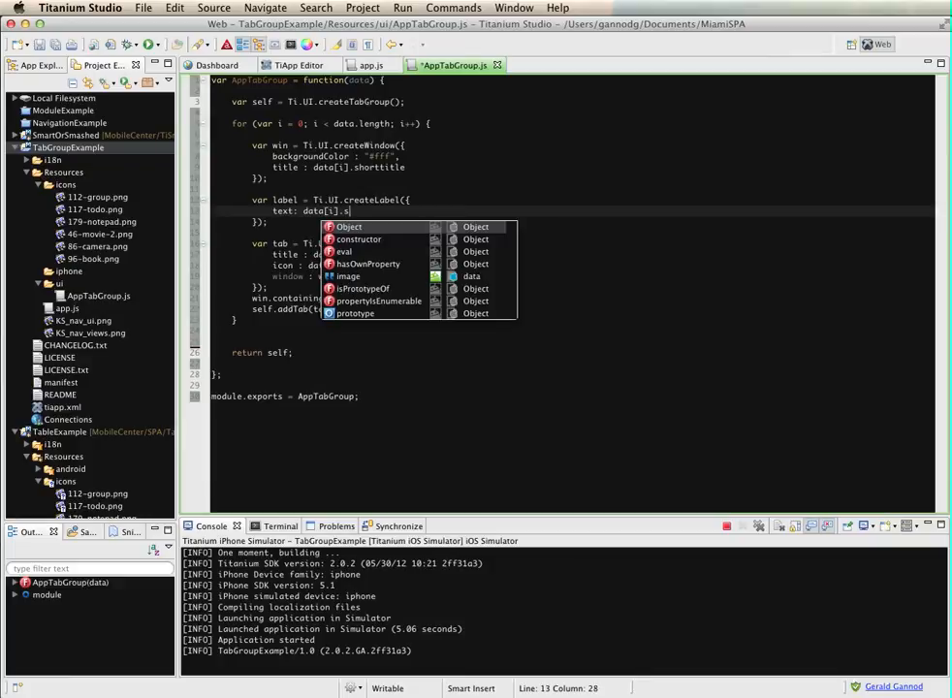
text(ubtitle)
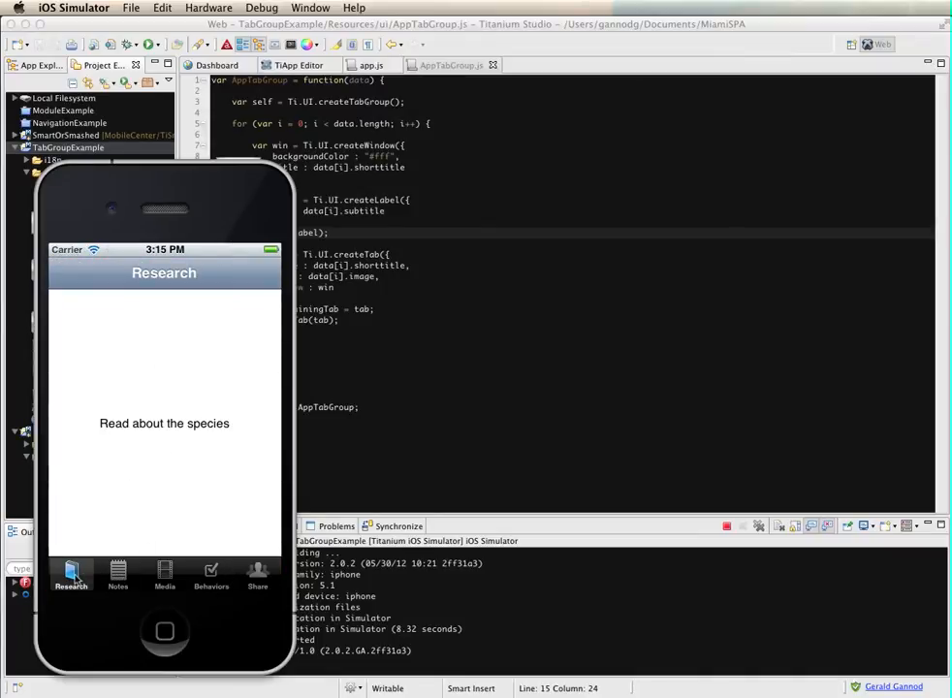
click(118, 576)
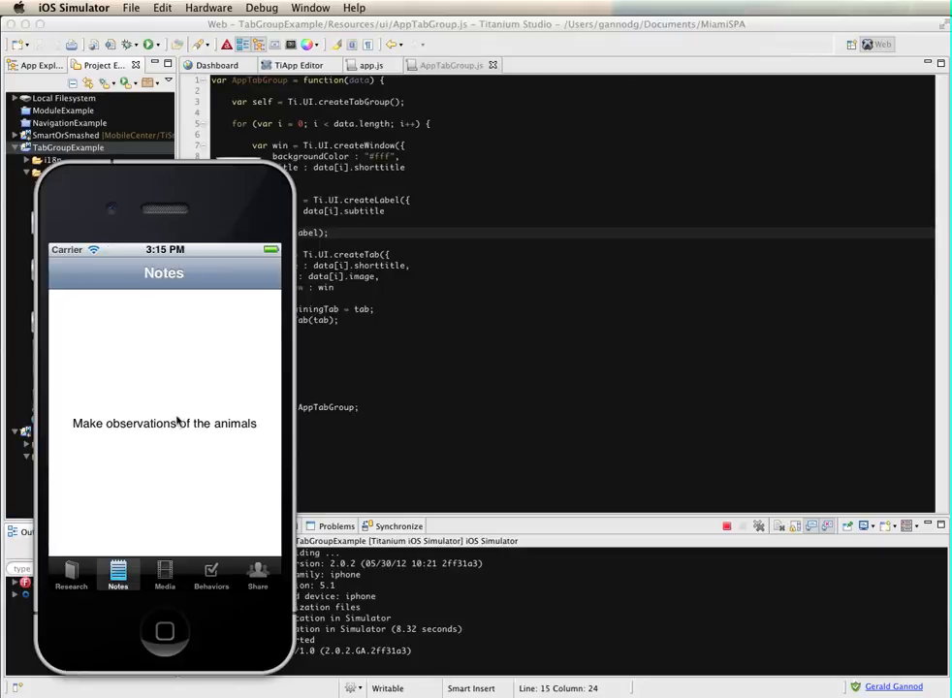
click(164, 578)
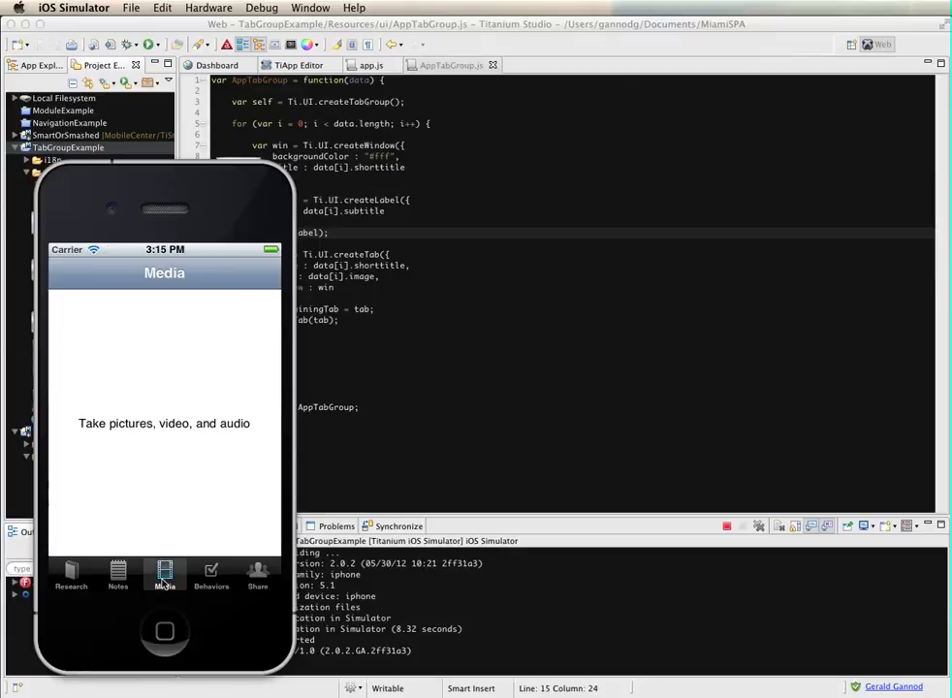
mouse_move(190, 549)
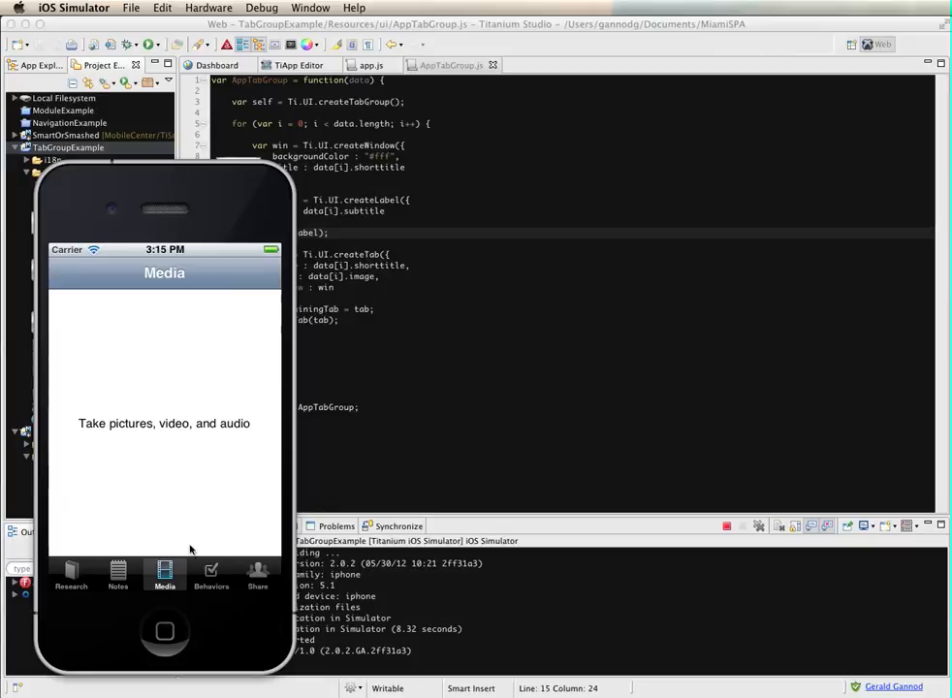
click(210, 575)
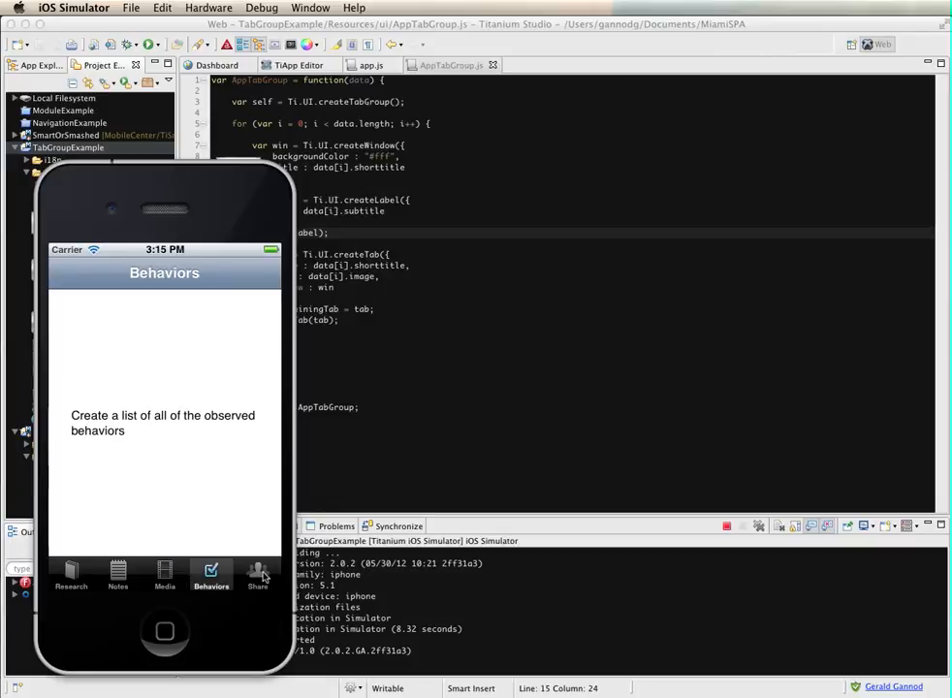
click(257, 575)
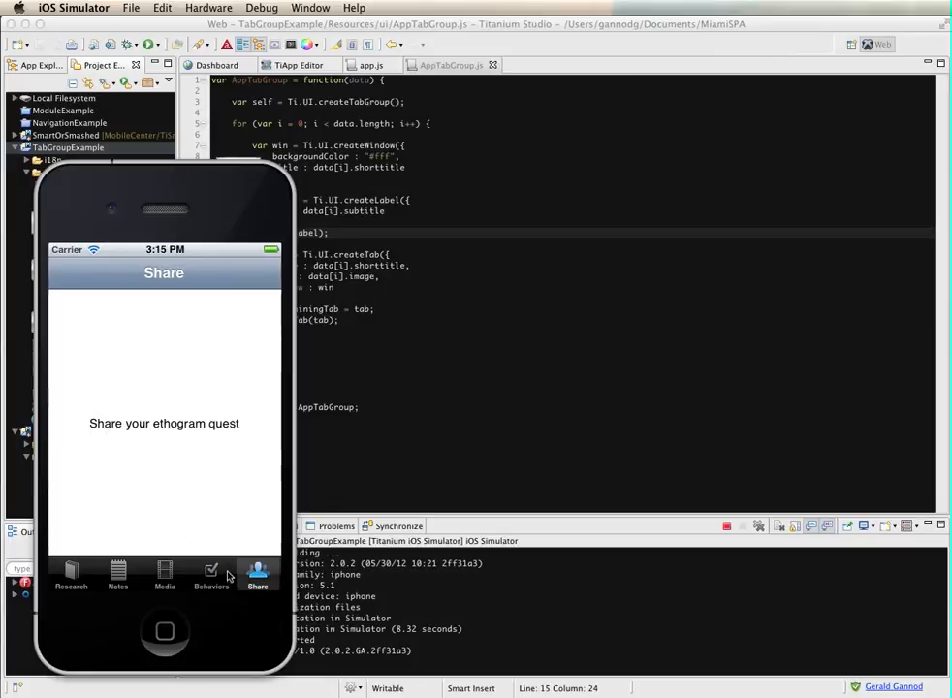
click(163, 575)
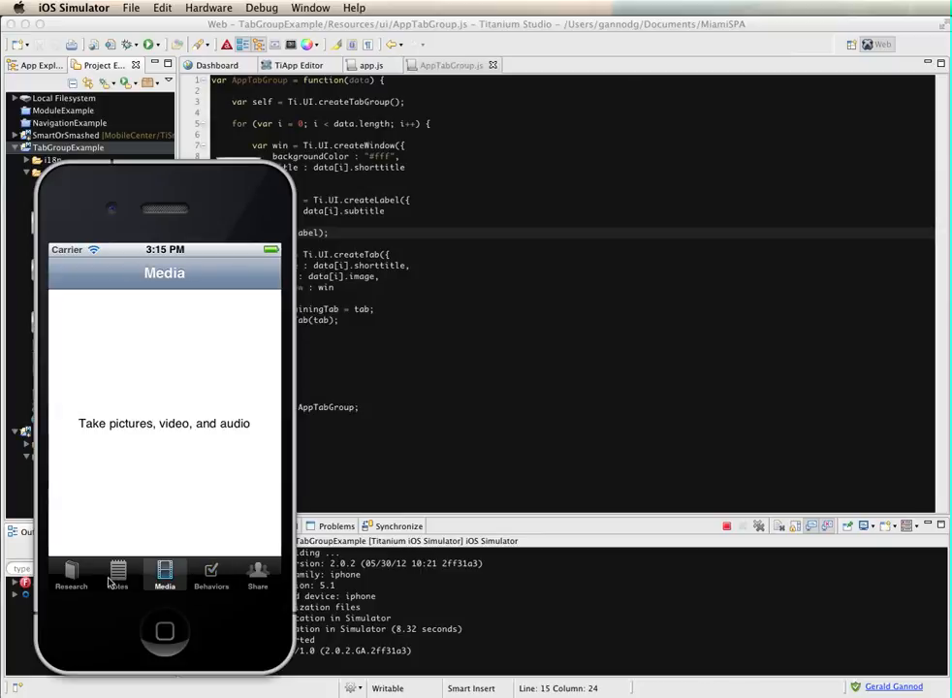
click(70, 576)
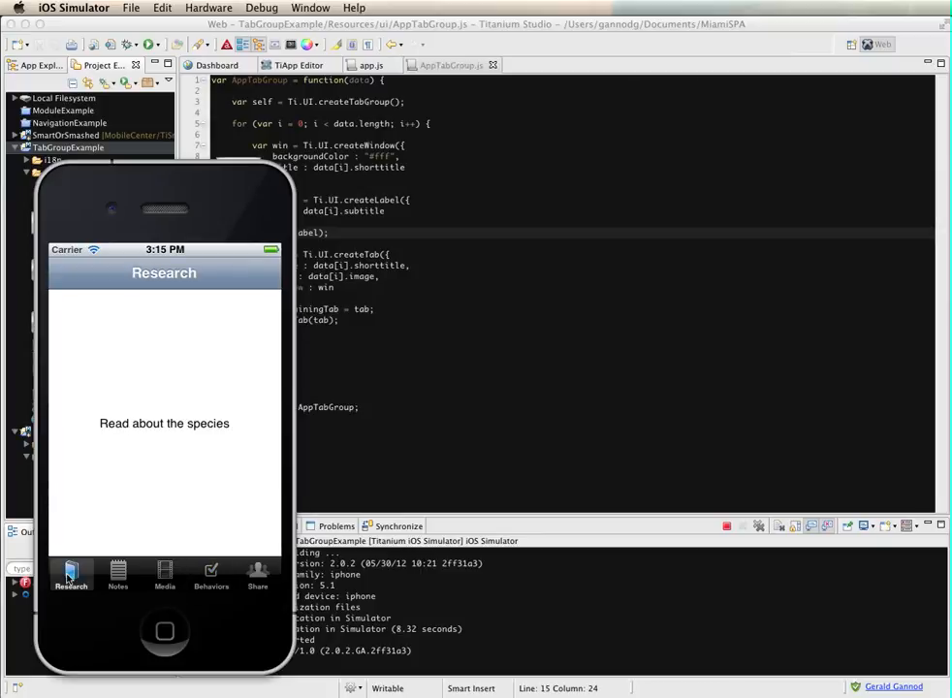
mouse_move(208, 405)
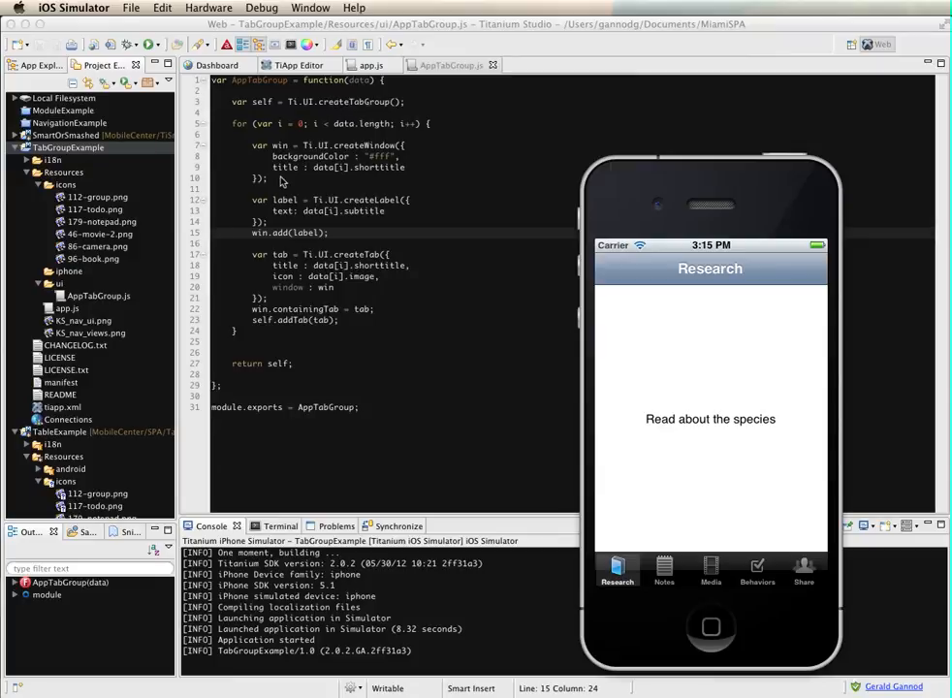
mouse_move(296, 297)
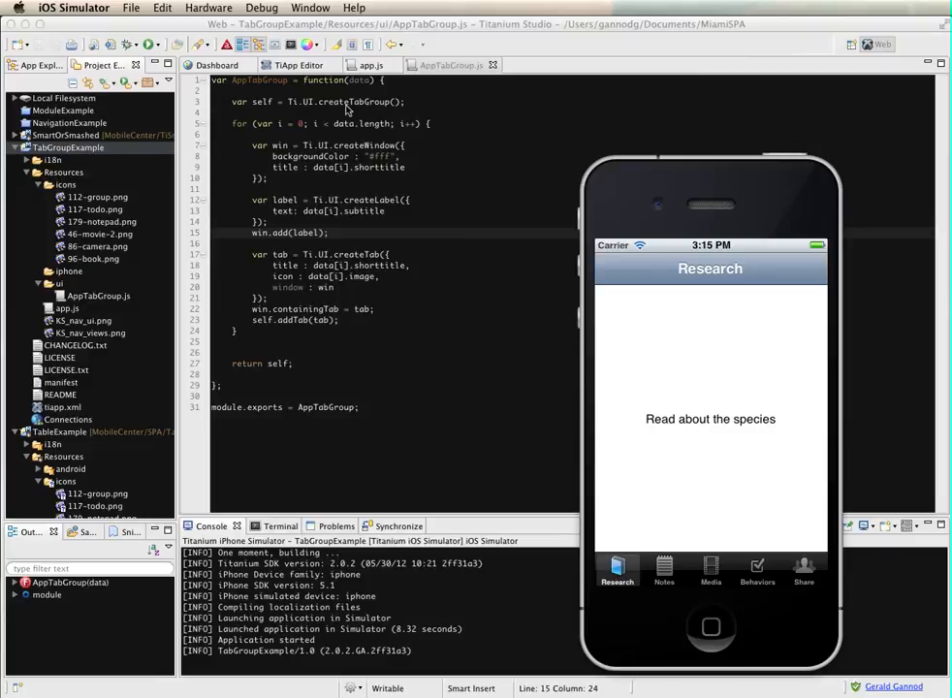
mouse_move(296, 308)
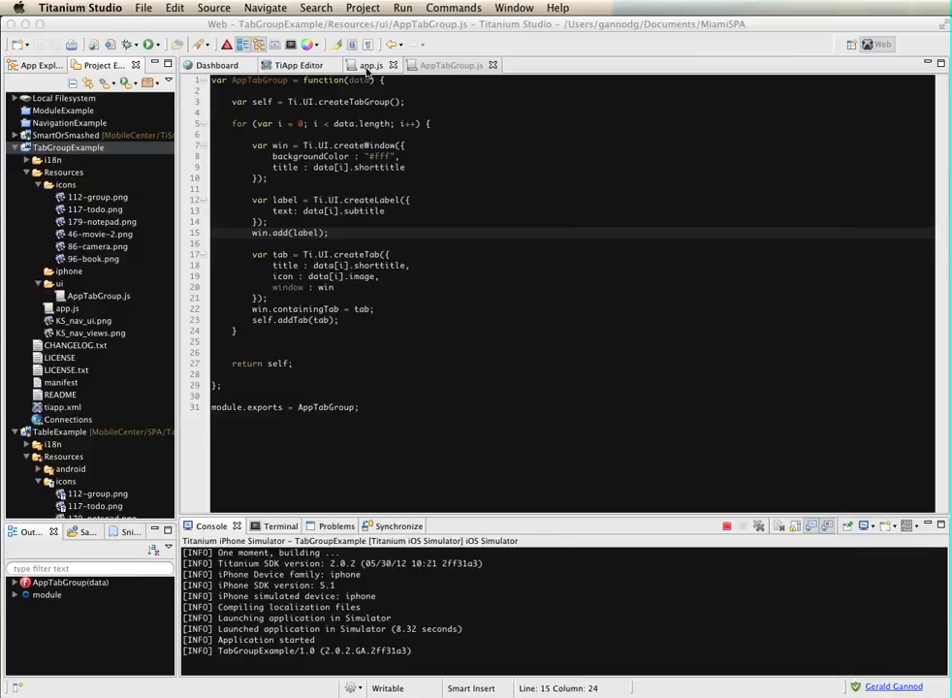
Switch to the app.js editor showing the five-entry data array
click(369, 64)
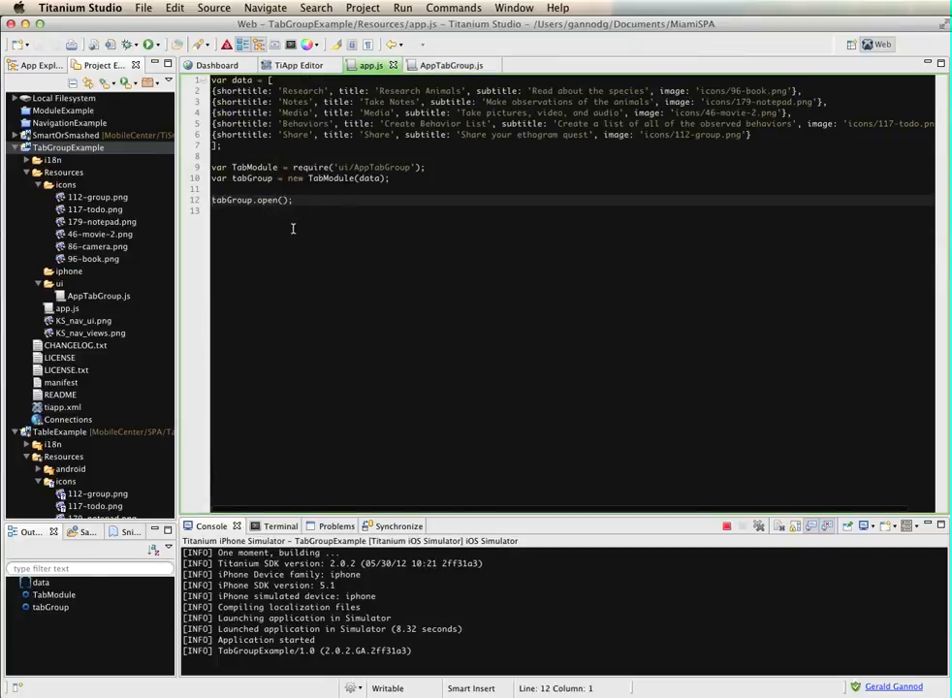
mouse_move(272, 352)
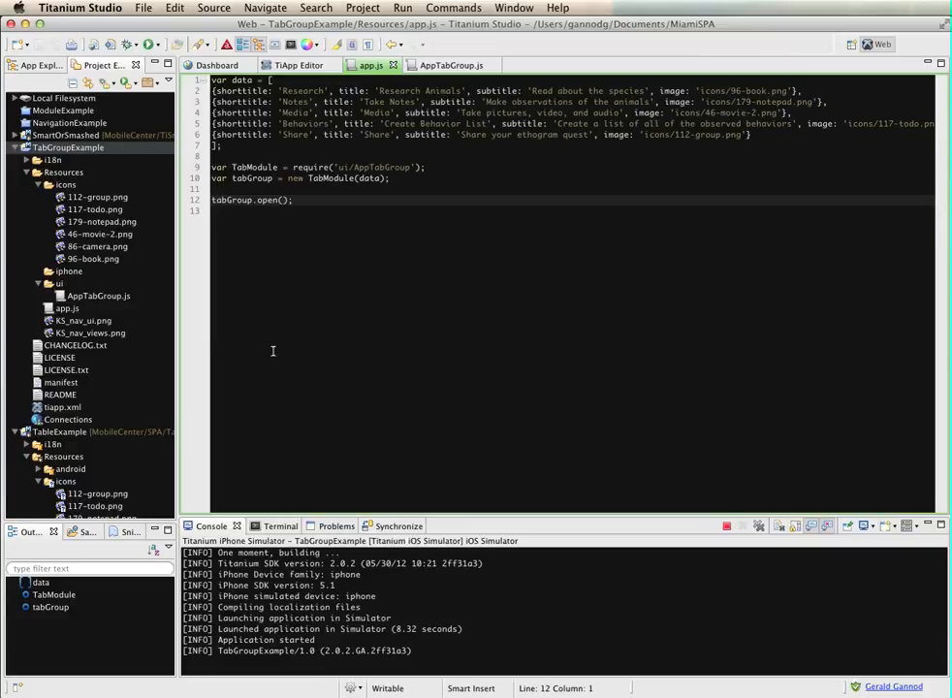